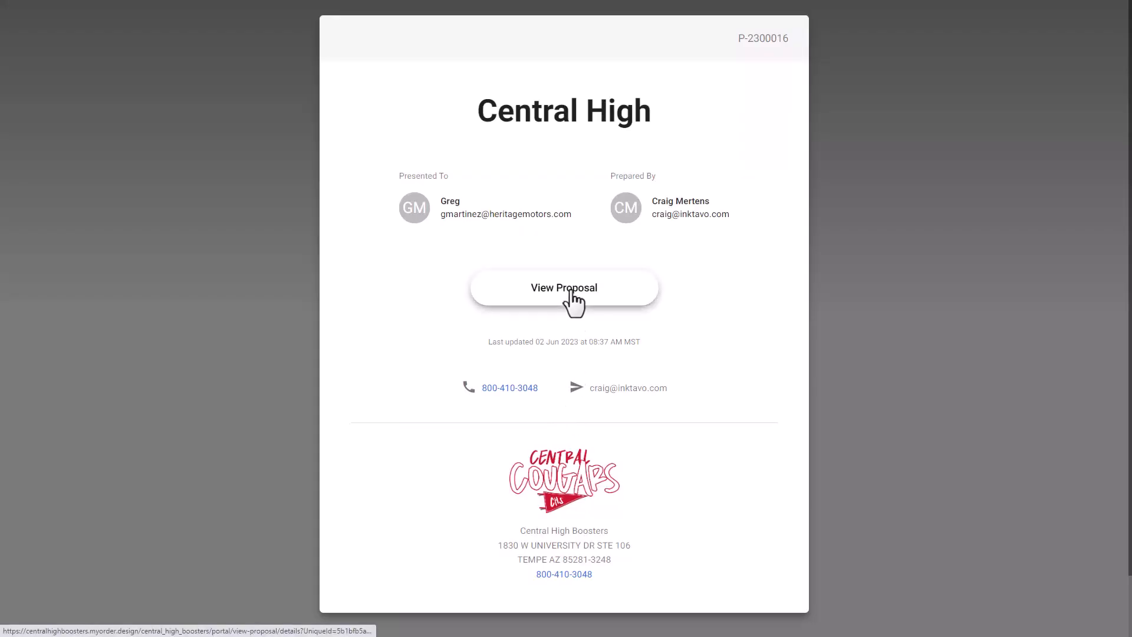
Open the Central High proposal and start a new, blank proposal
left_click(564, 288)
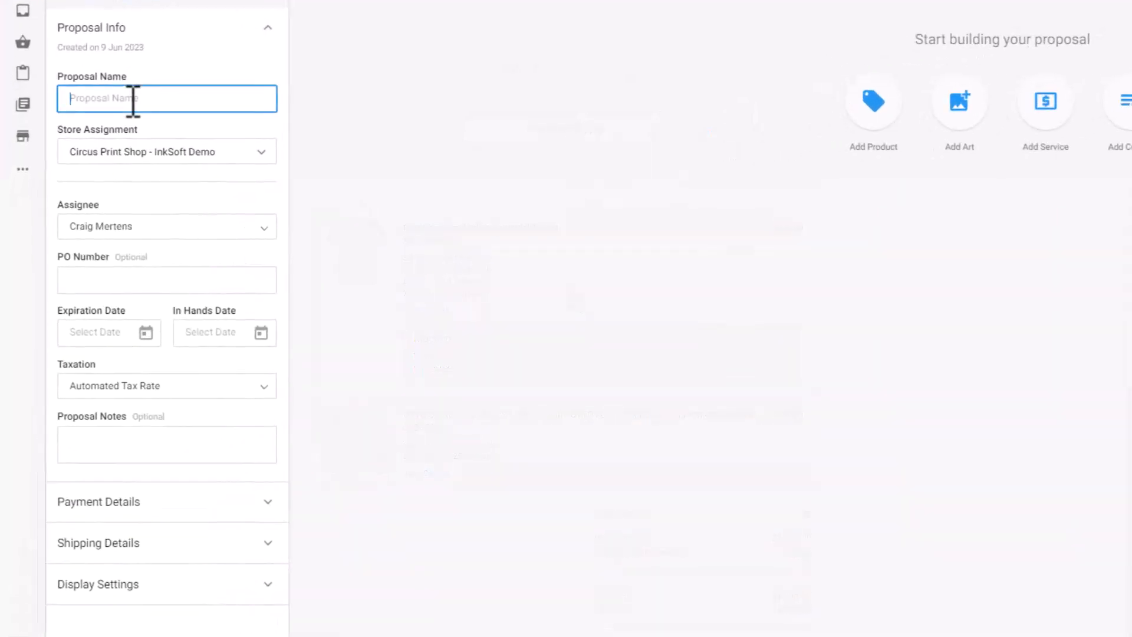
Name the proposal 'Central High Baseball Boosters' and assign it to the Central Cougars store
type("Central High Baseball Boosters")
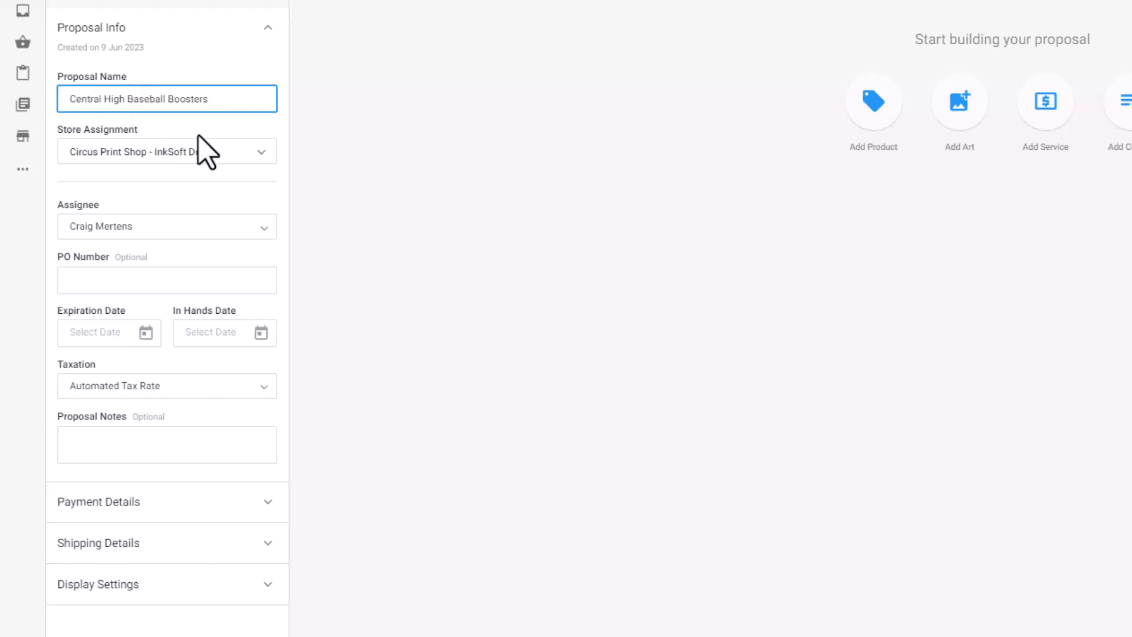
left_click(166, 151)
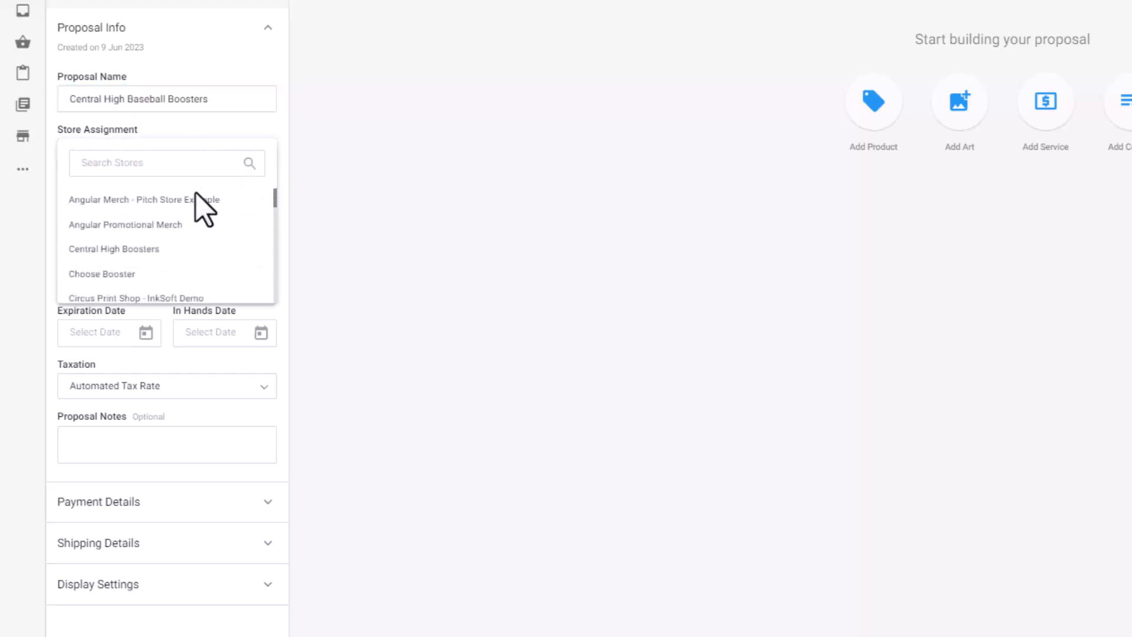
left_click(113, 248)
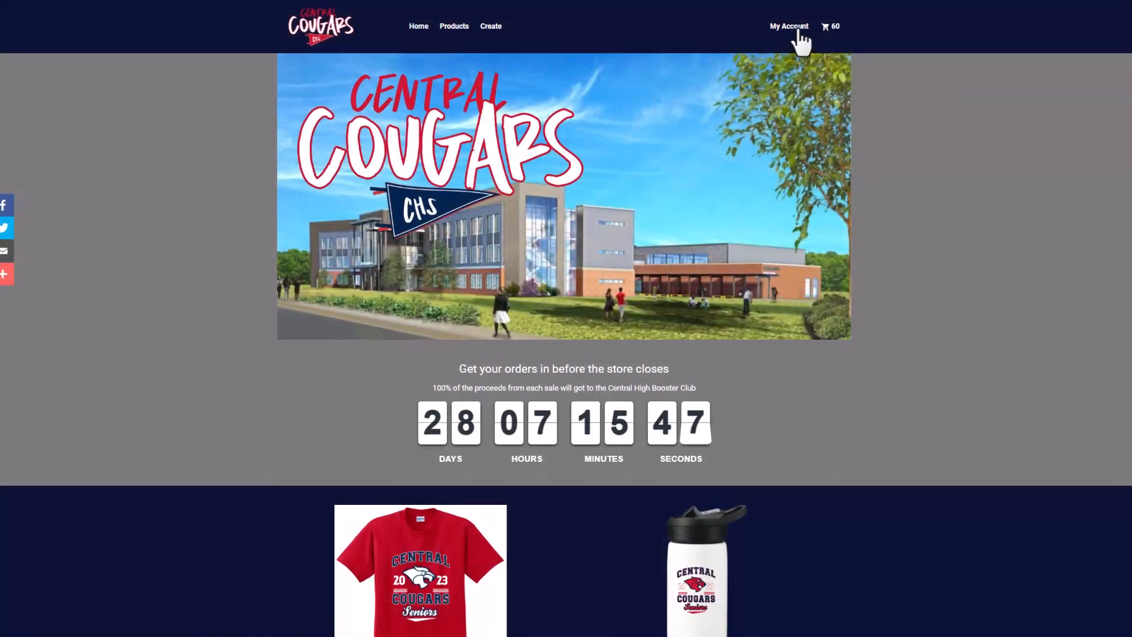
left_click(789, 26)
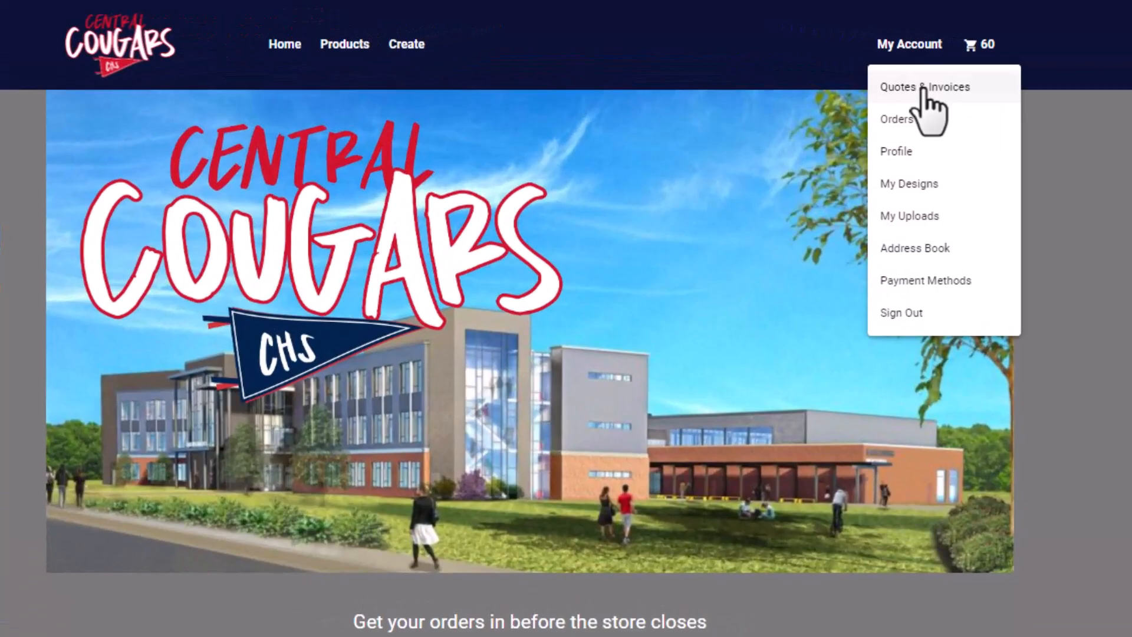
left_click(926, 87)
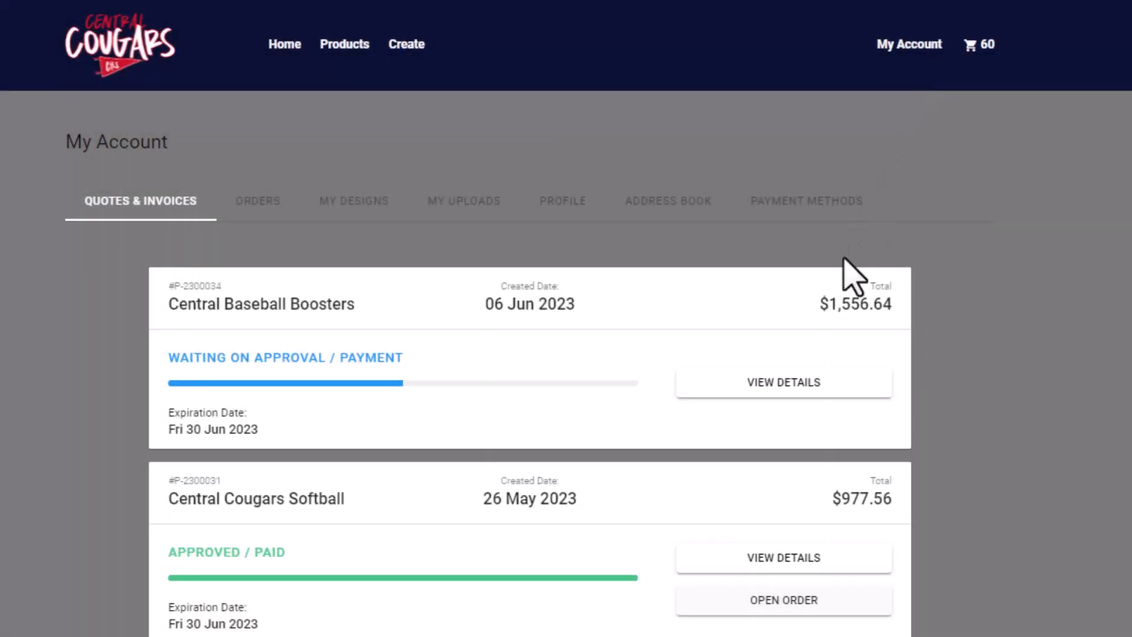
left_click(783, 382)
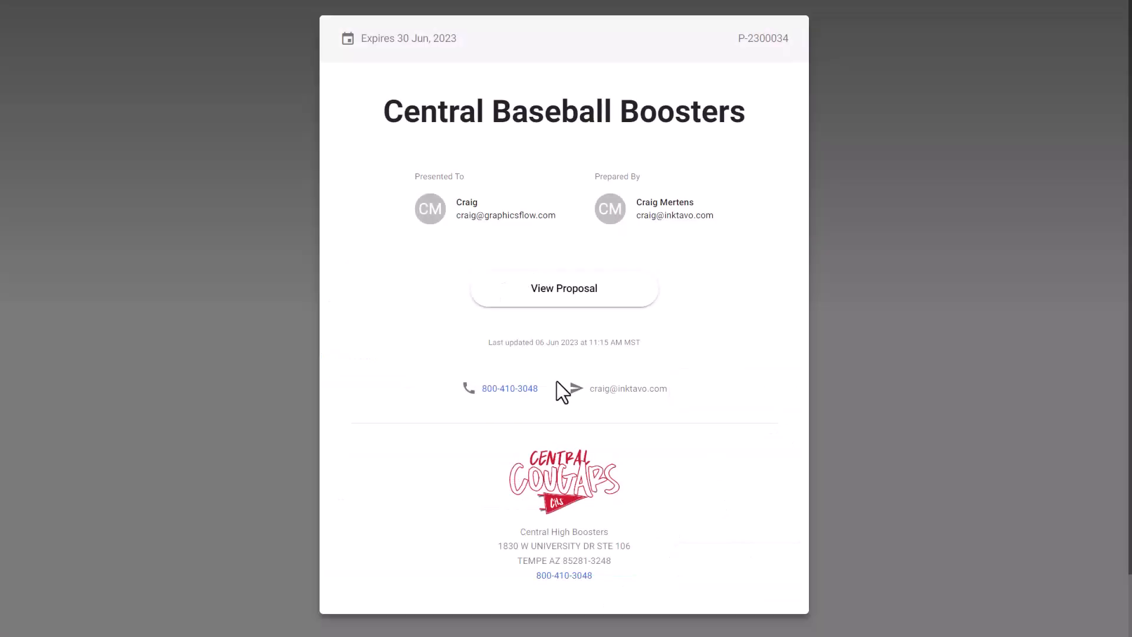
left_click(563, 289)
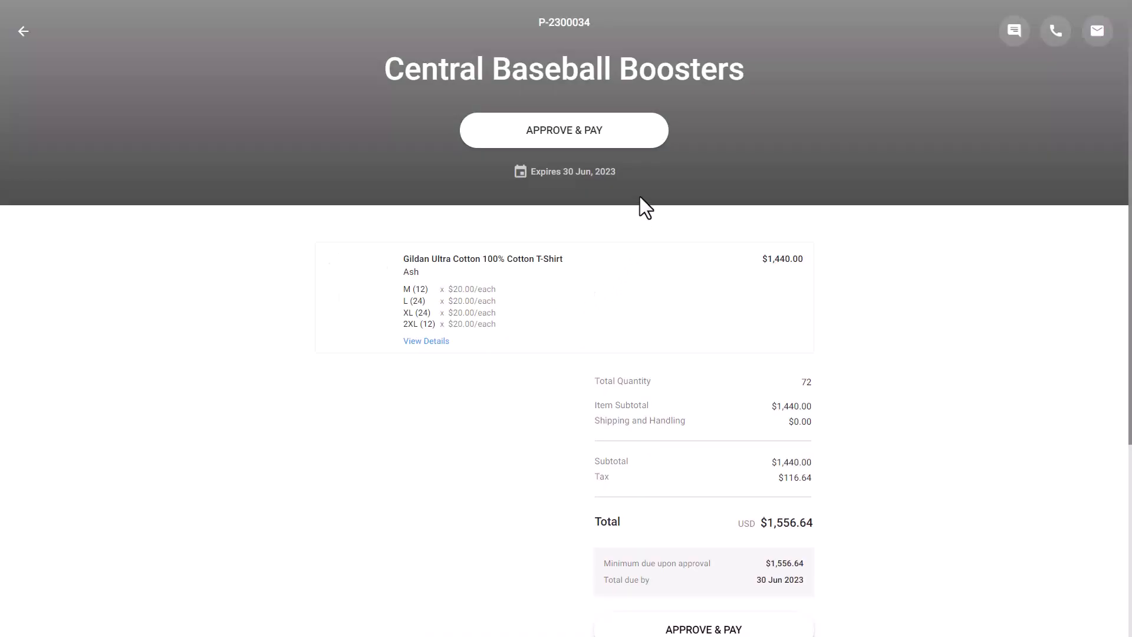
left_click(564, 130)
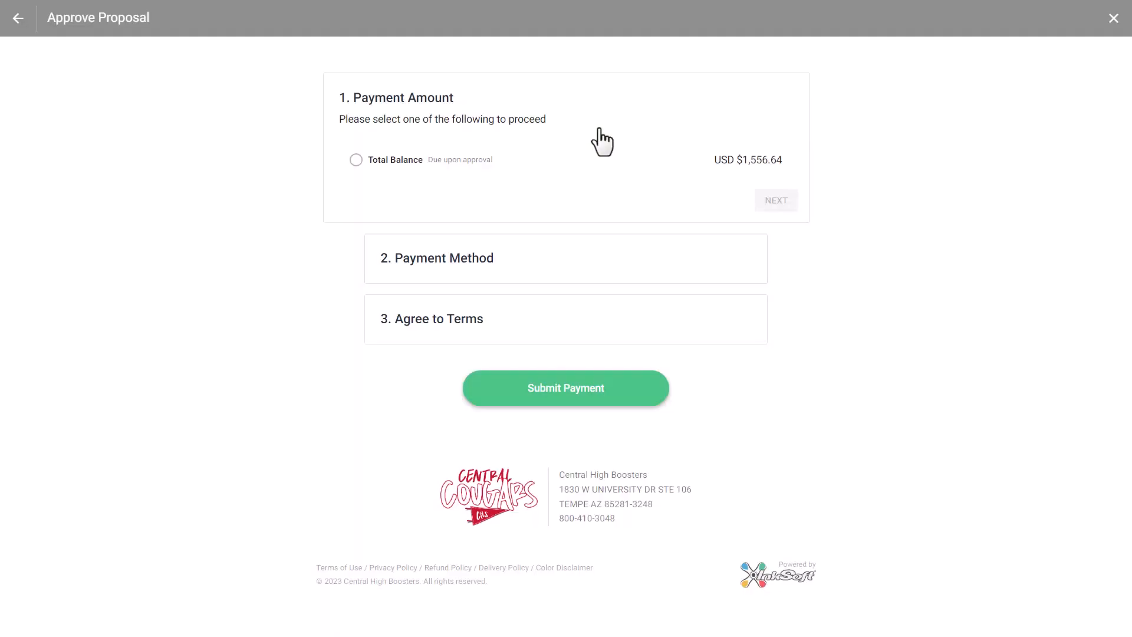
left_click(355, 160)
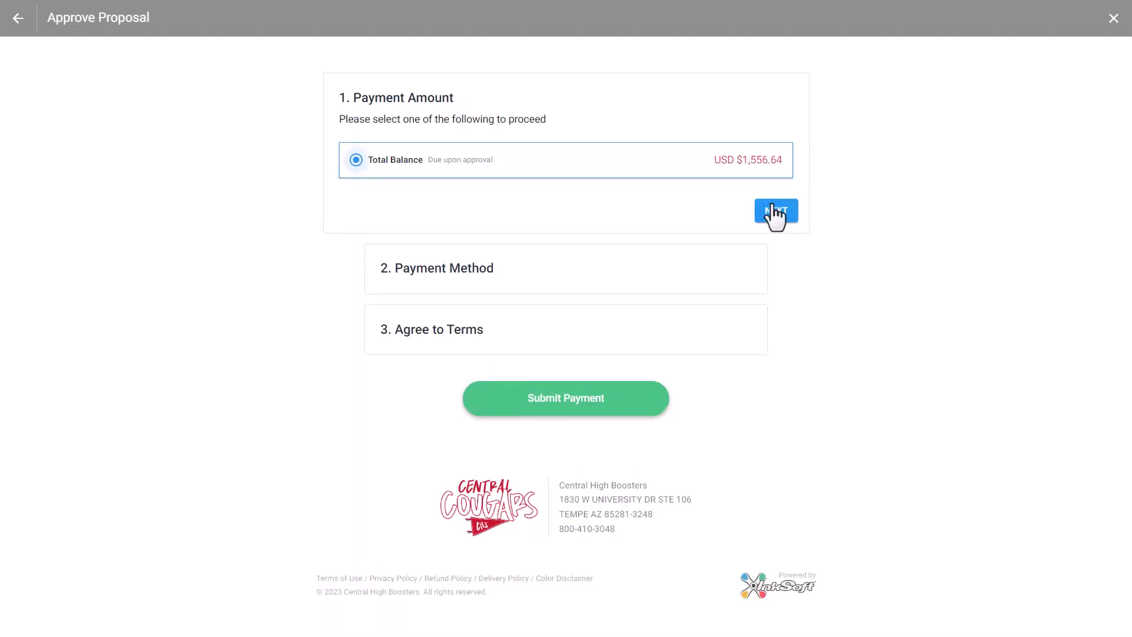
left_click(776, 212)
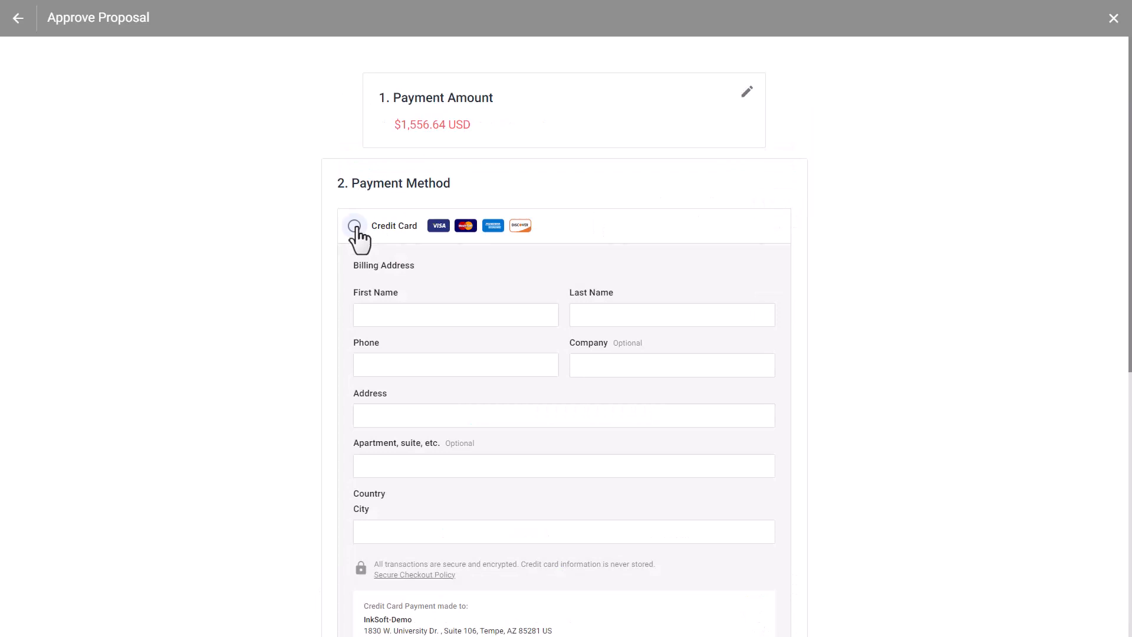
left_click(355, 225)
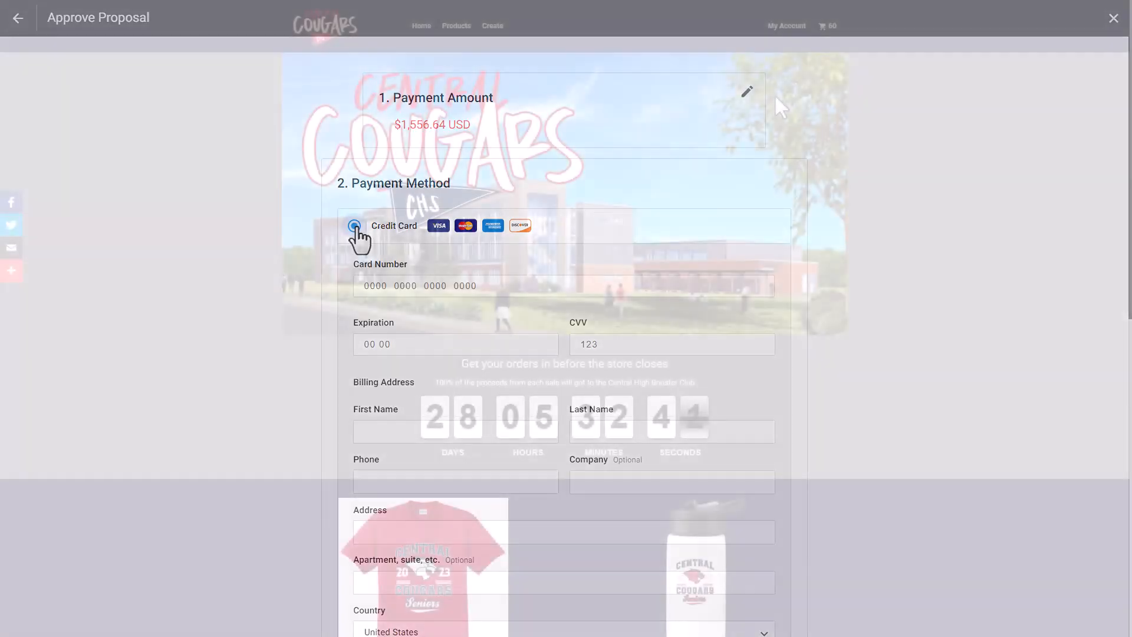
left_click(1113, 18)
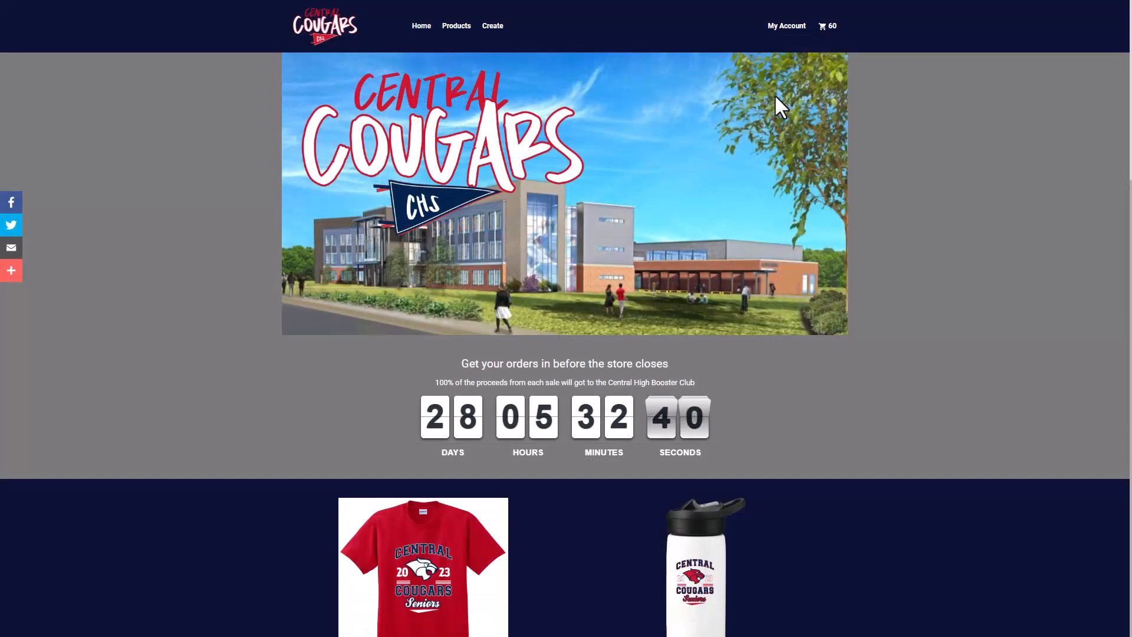
Browse the account's Quotes & Invoices, Orders, Designs, Uploads, Profile, Addresses and Payment tabs
left_click(785, 25)
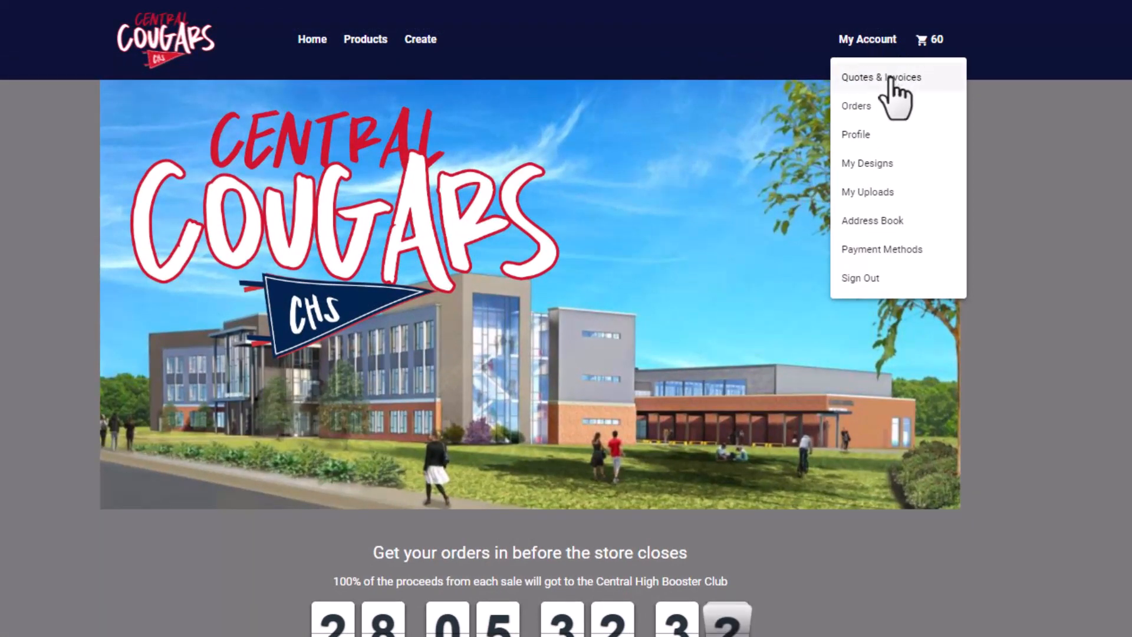
left_click(882, 78)
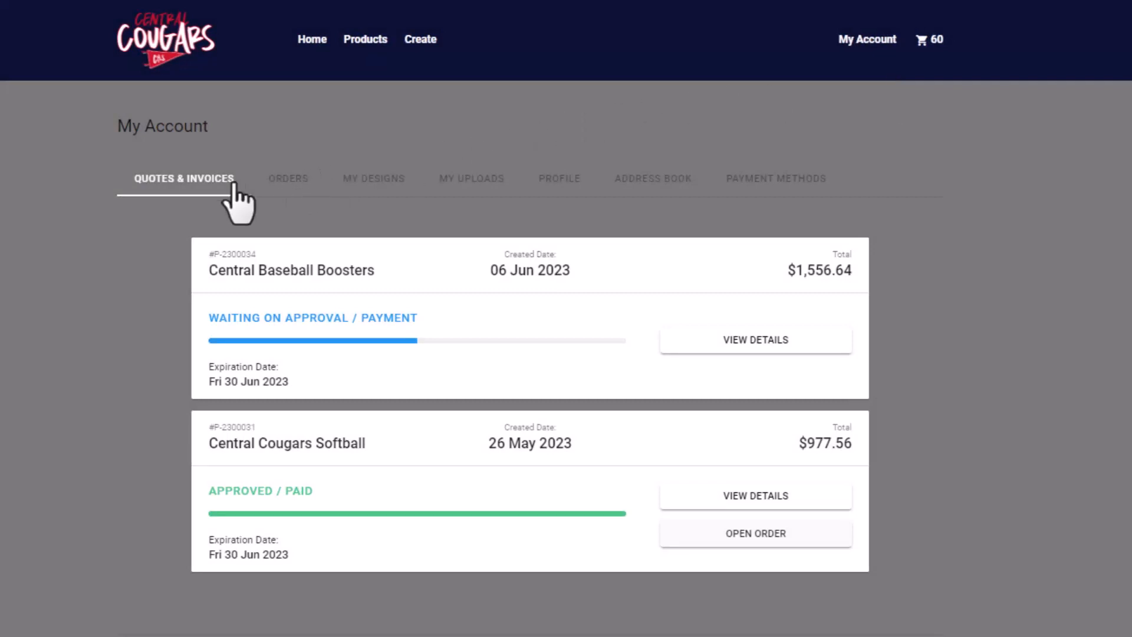
mouse_move(296, 192)
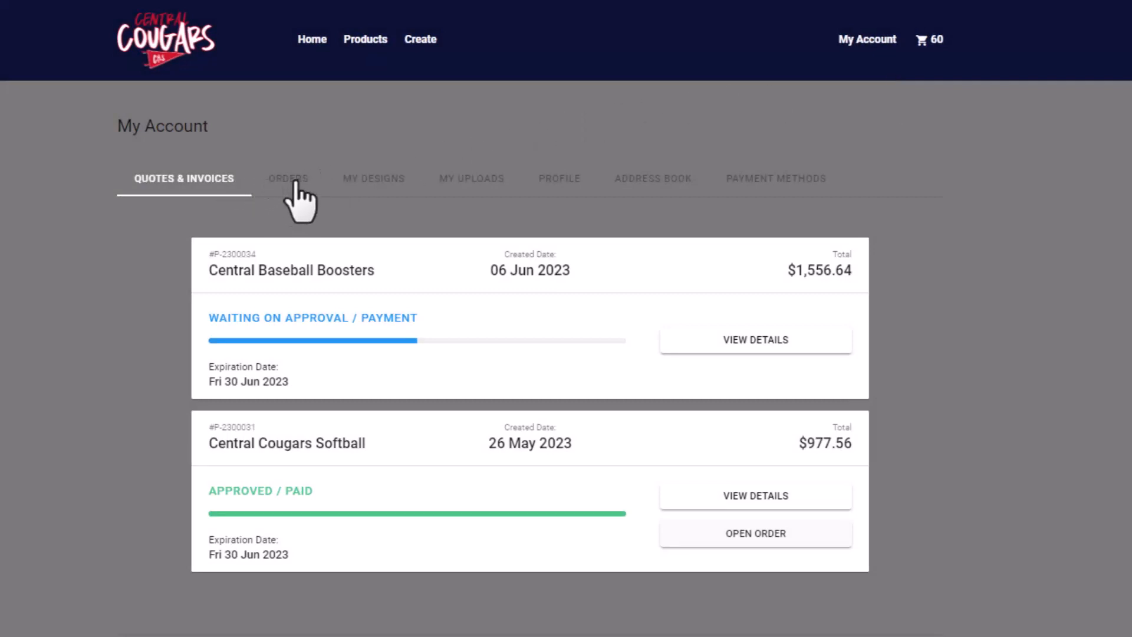
left_click(287, 178)
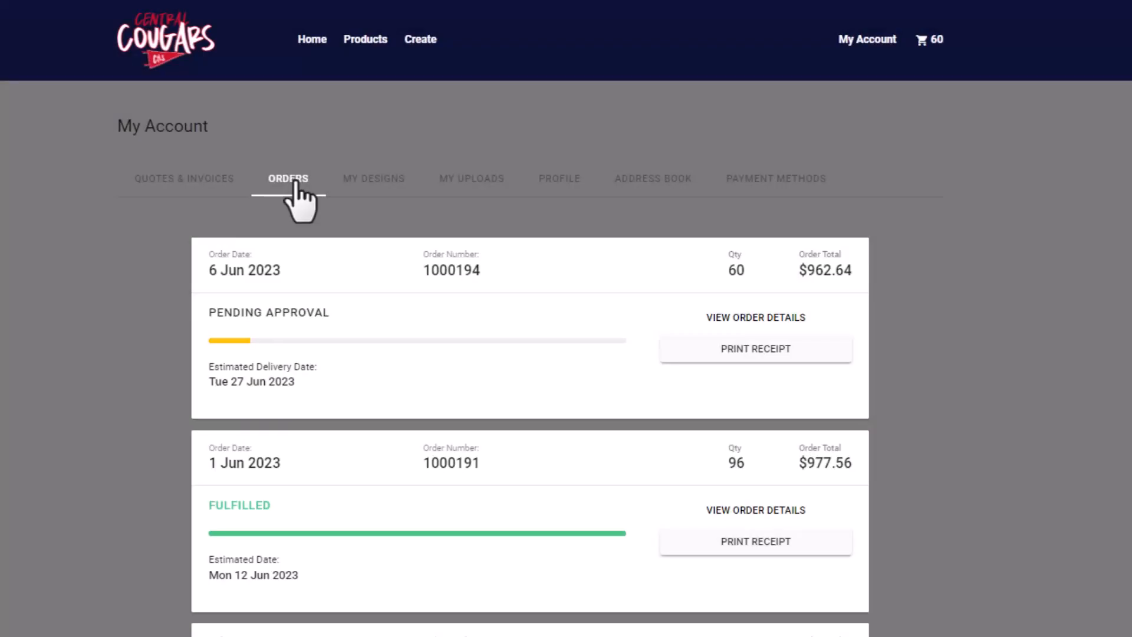
mouse_move(390, 199)
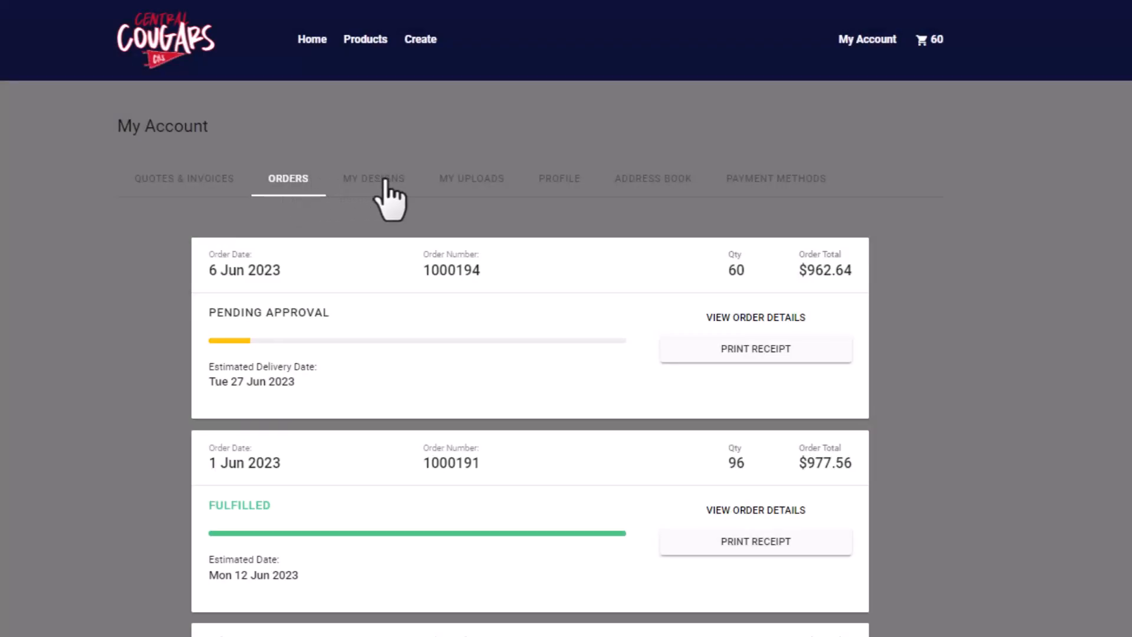
left_click(373, 179)
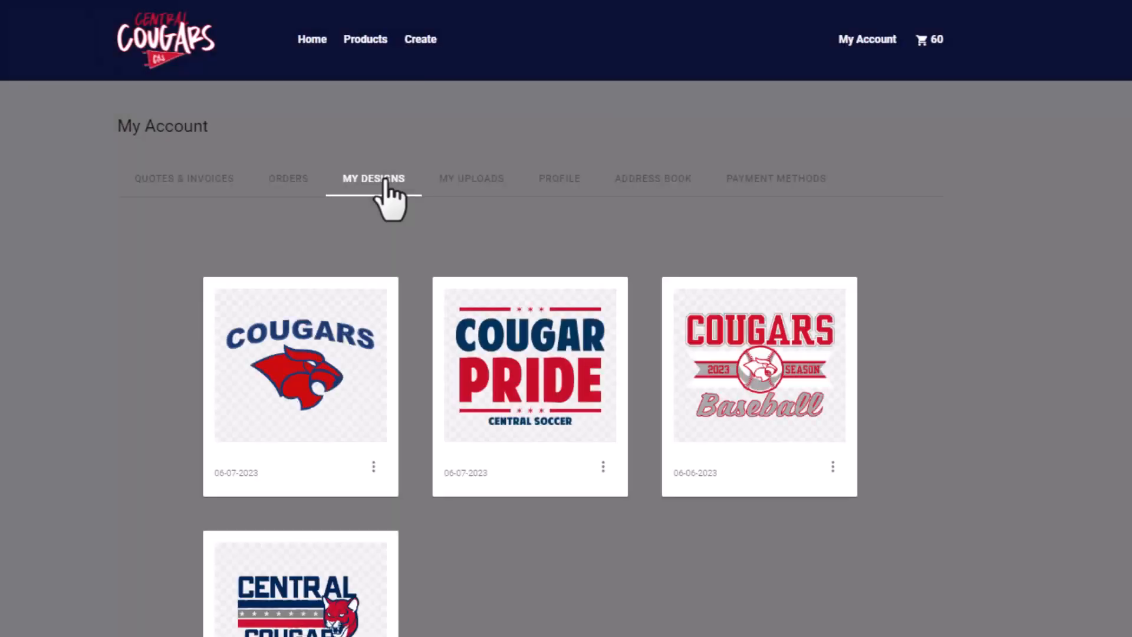
mouse_move(441, 195)
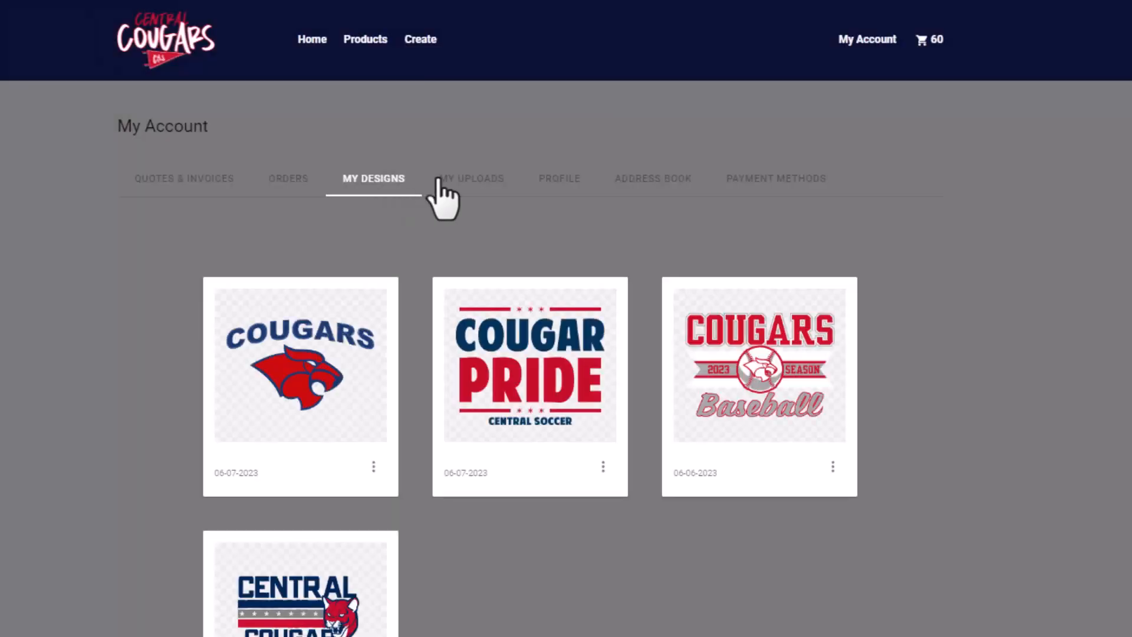
mouse_move(482, 196)
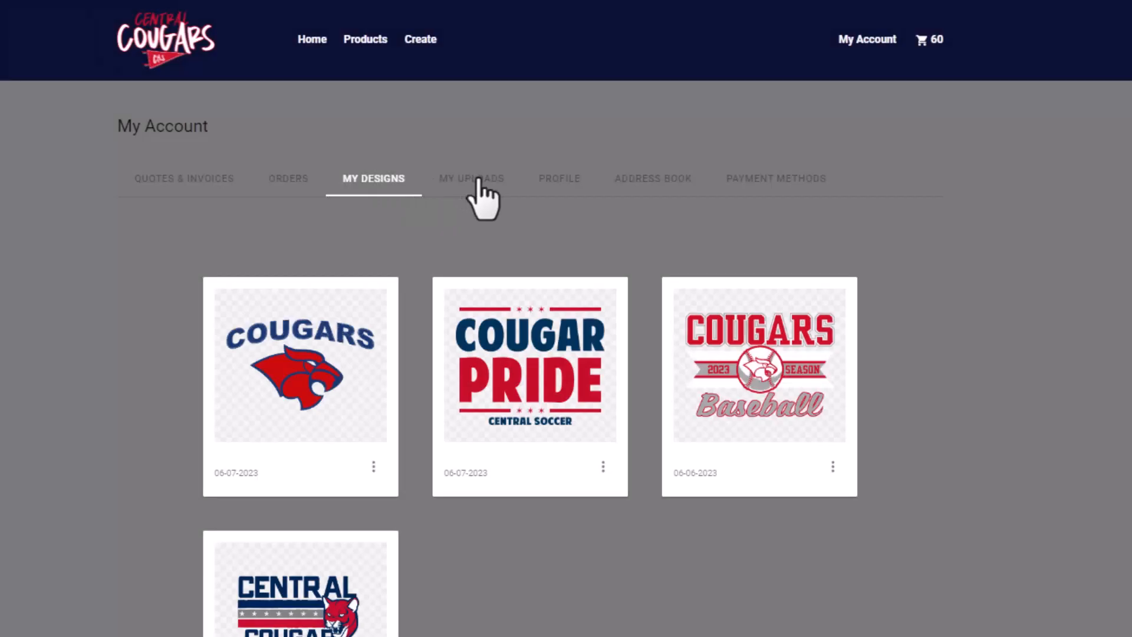
left_click(472, 179)
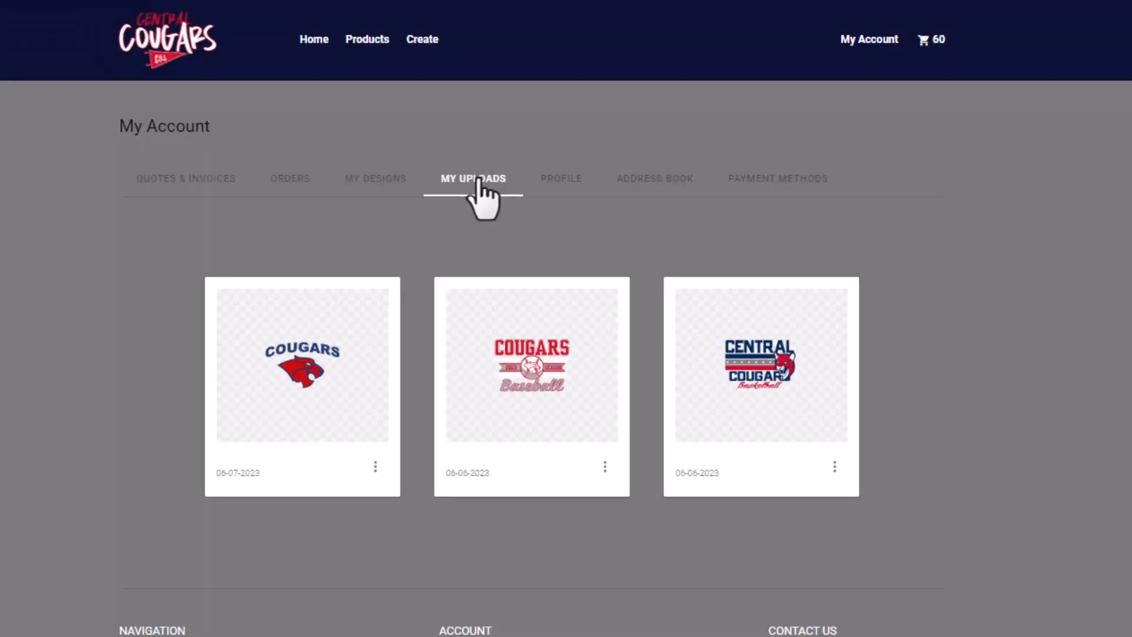
left_click(561, 178)
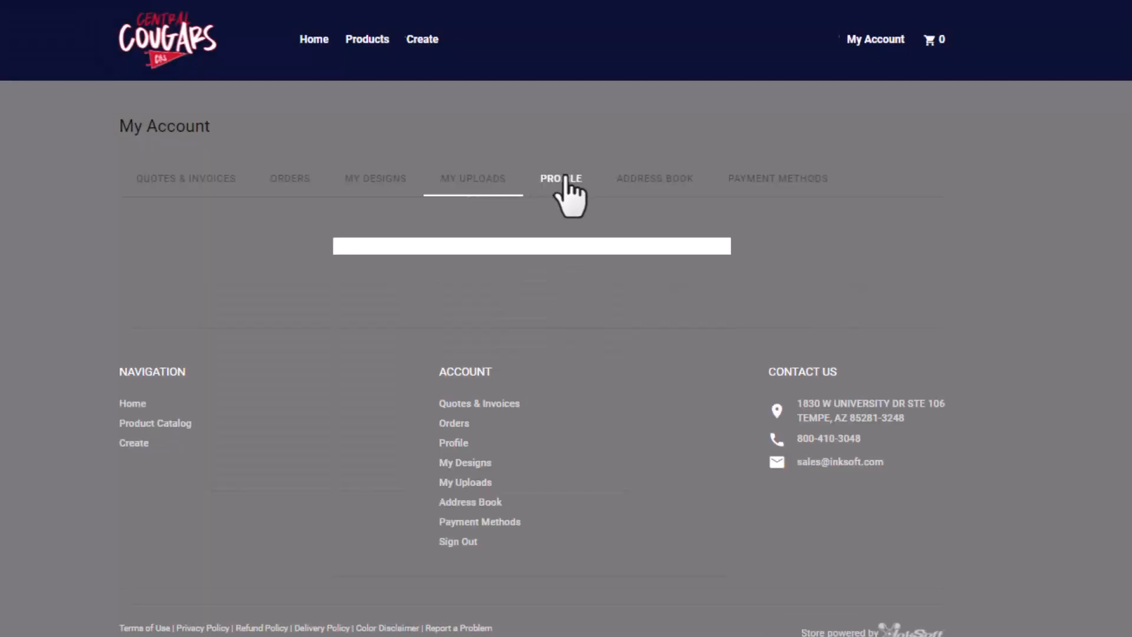
left_click(560, 178)
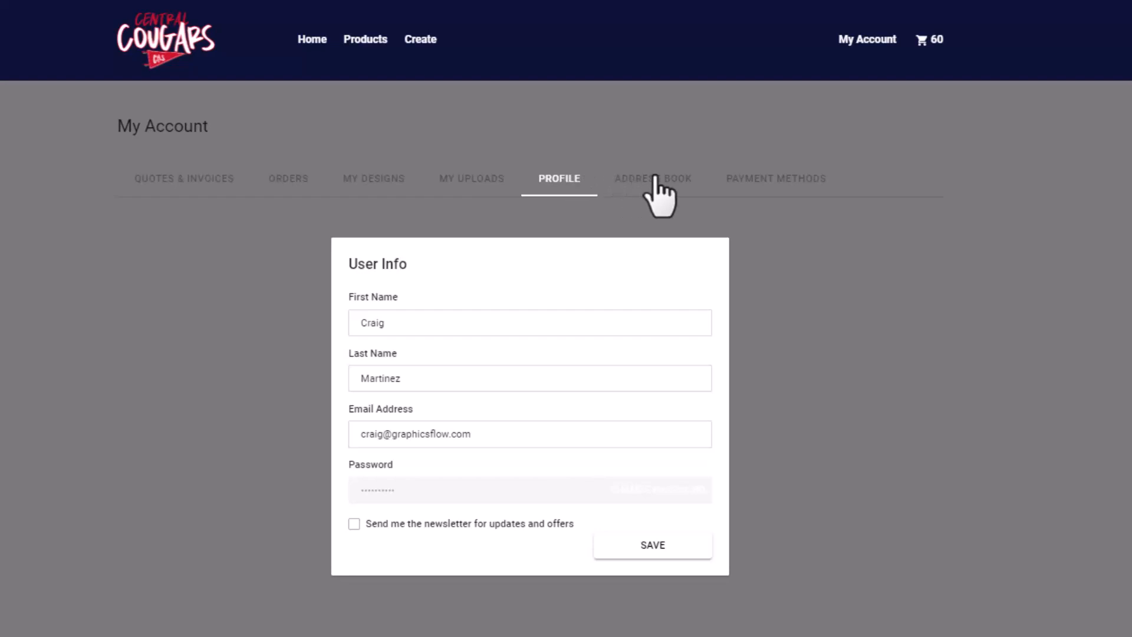
left_click(654, 178)
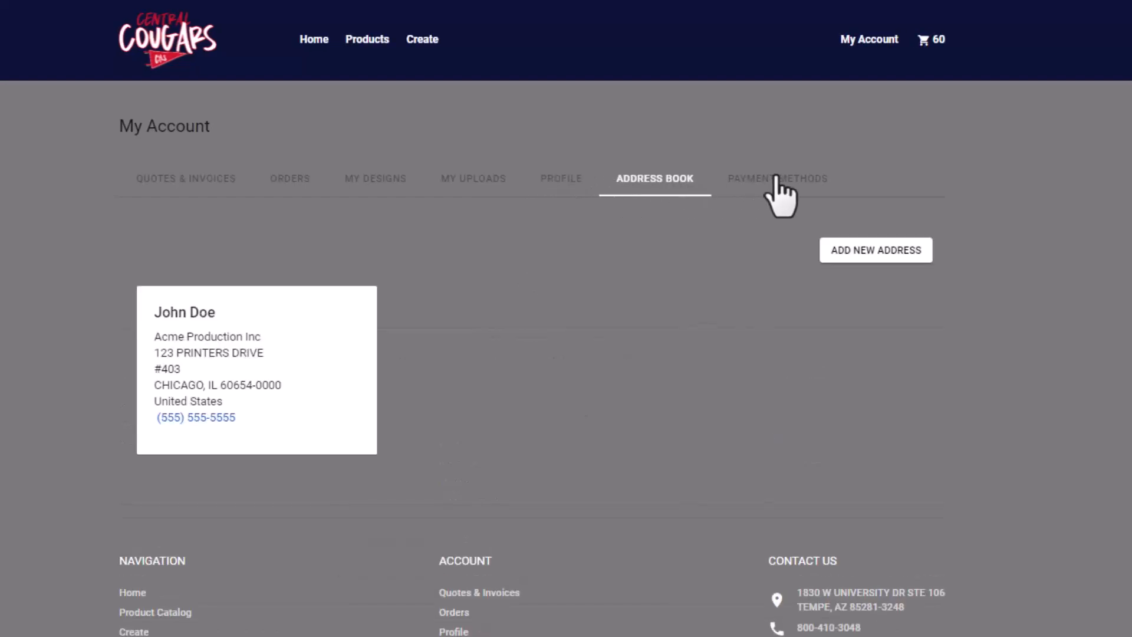
left_click(778, 178)
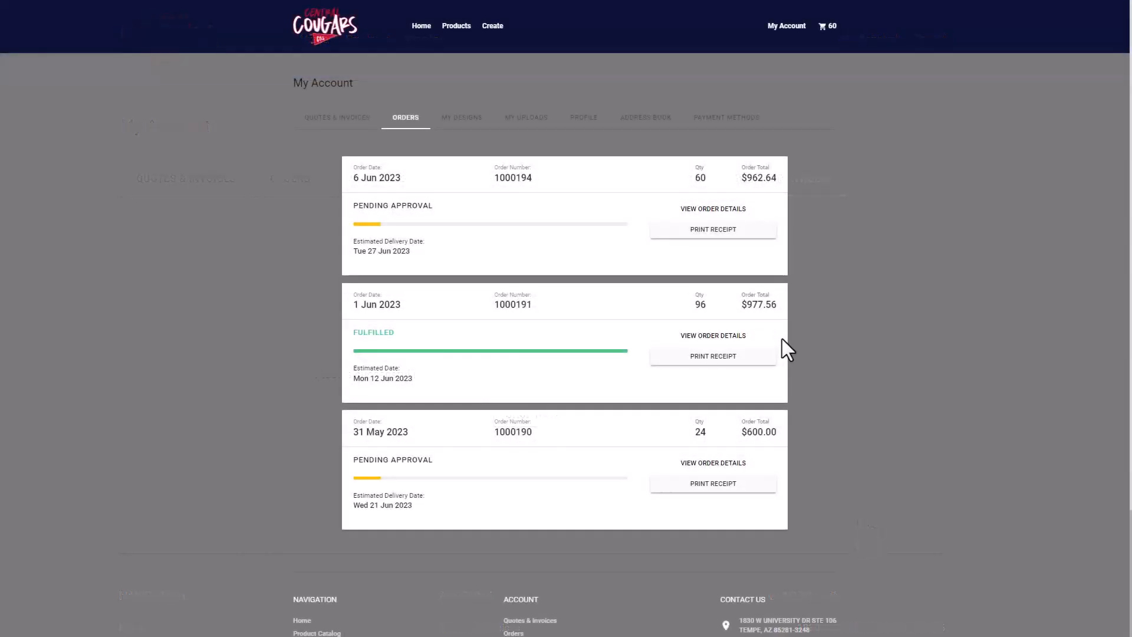
mouse_move(745, 351)
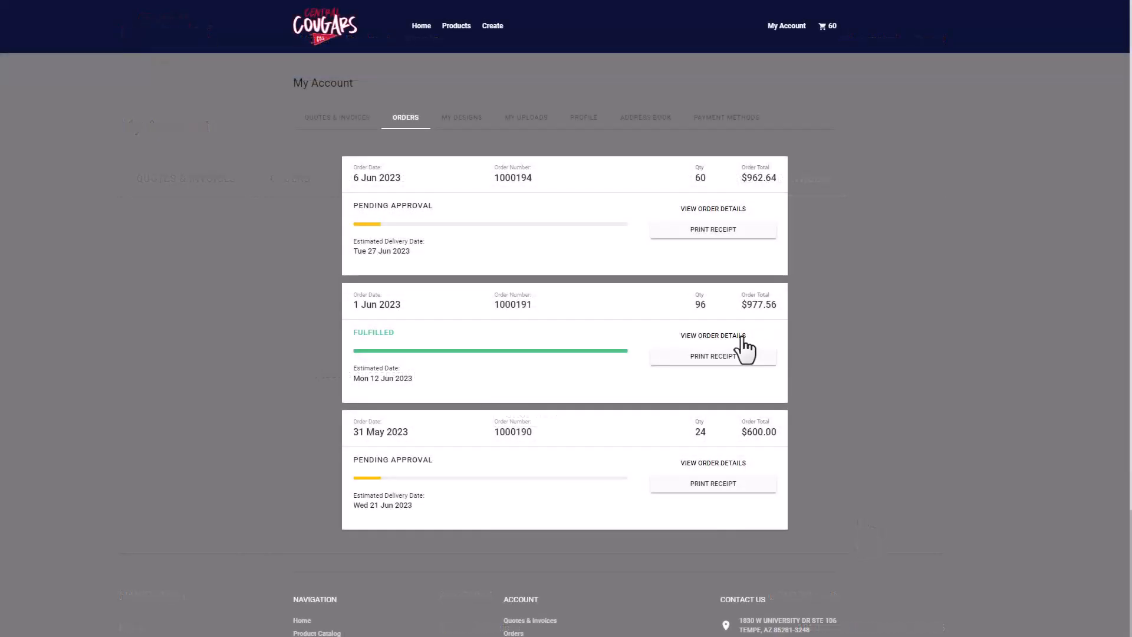
Request a reorder of order 1000191 with the same sizes and quantities by June 20
left_click(712, 335)
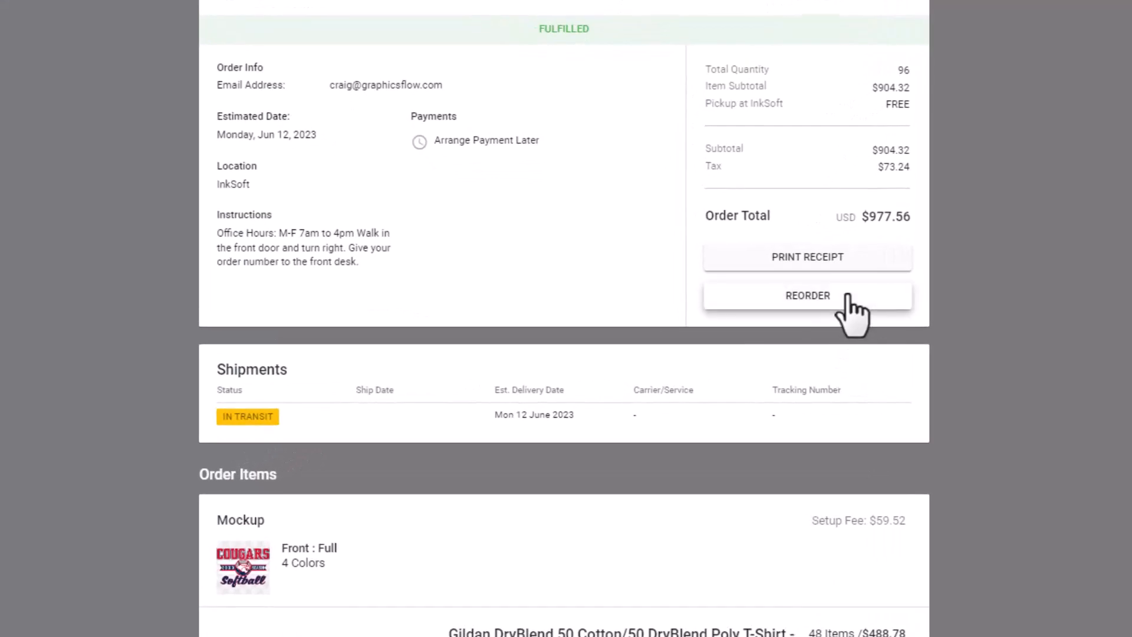
left_click(807, 295)
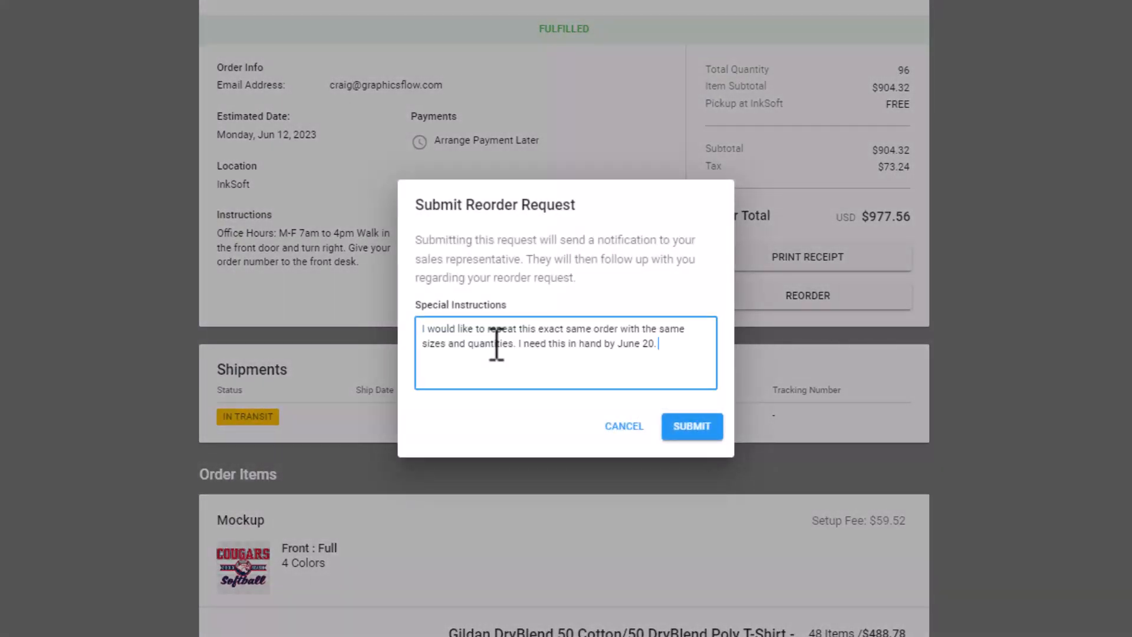
left_click(689, 425)
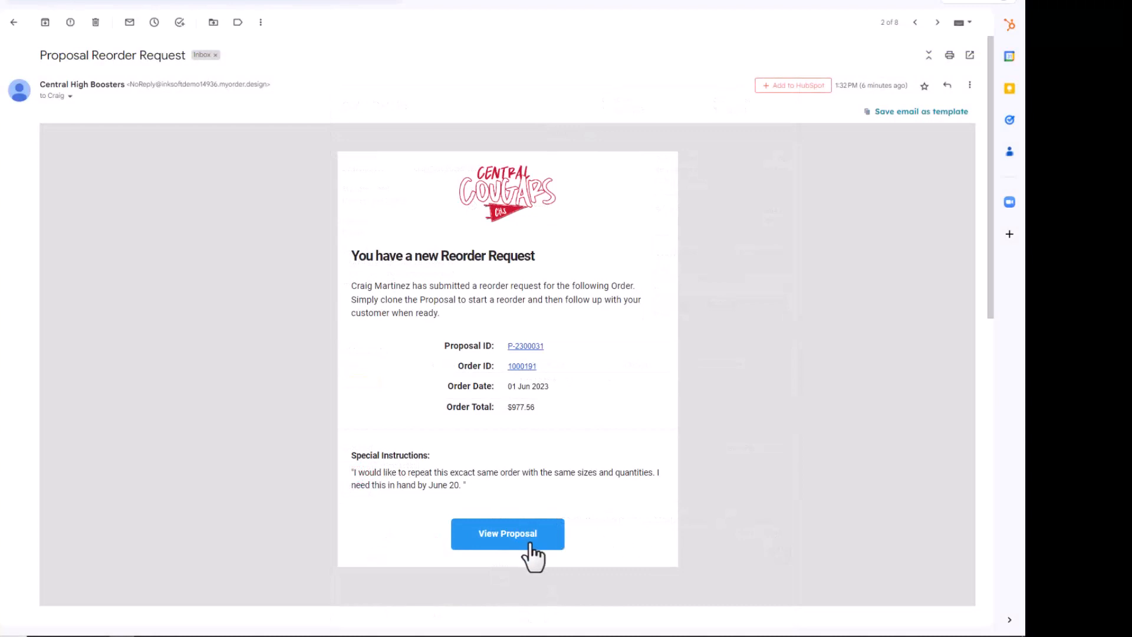
Open proposal P-2300031 from the Proposal Reorder Request email
left_click(507, 533)
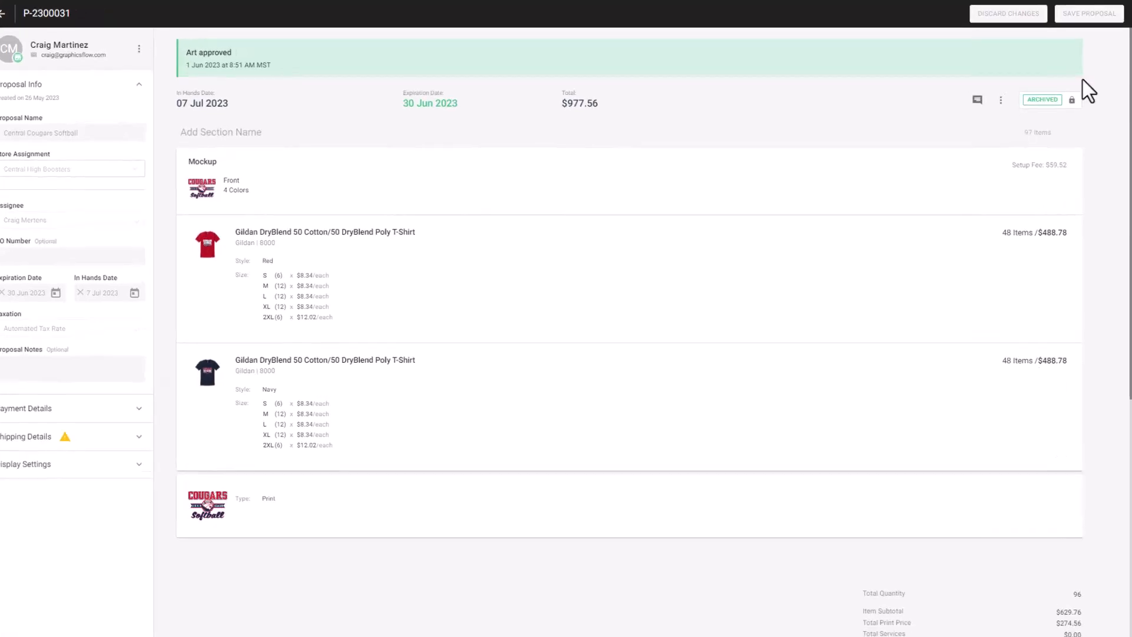
Clone proposal P-2300031 as 'Central Cougars Softball - Reorder'
left_click(1001, 100)
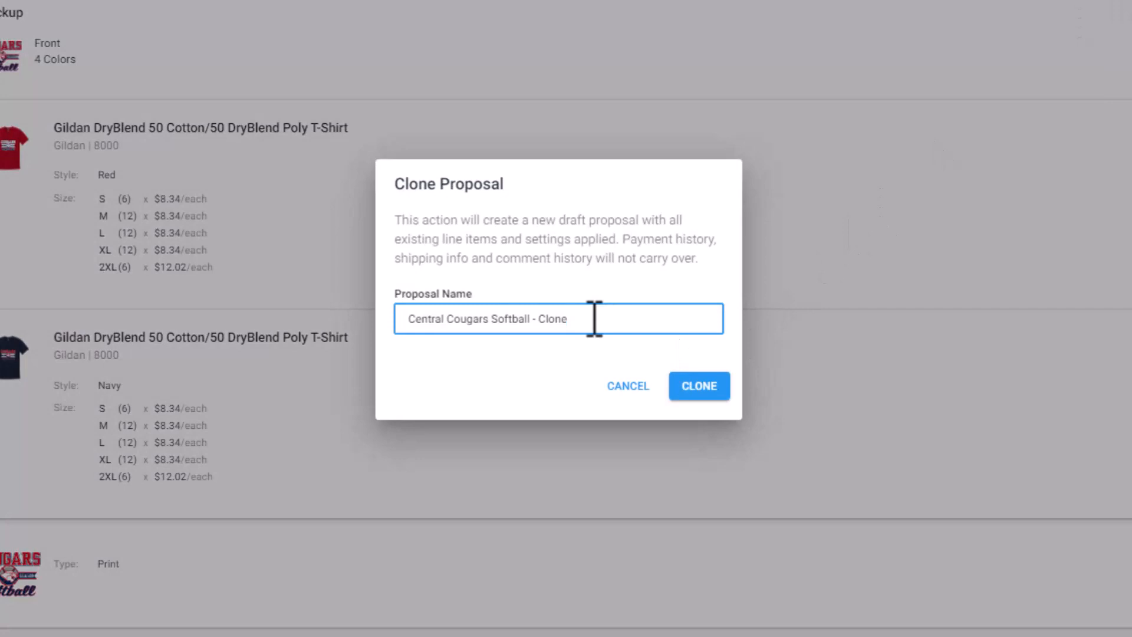
double_click(552, 318)
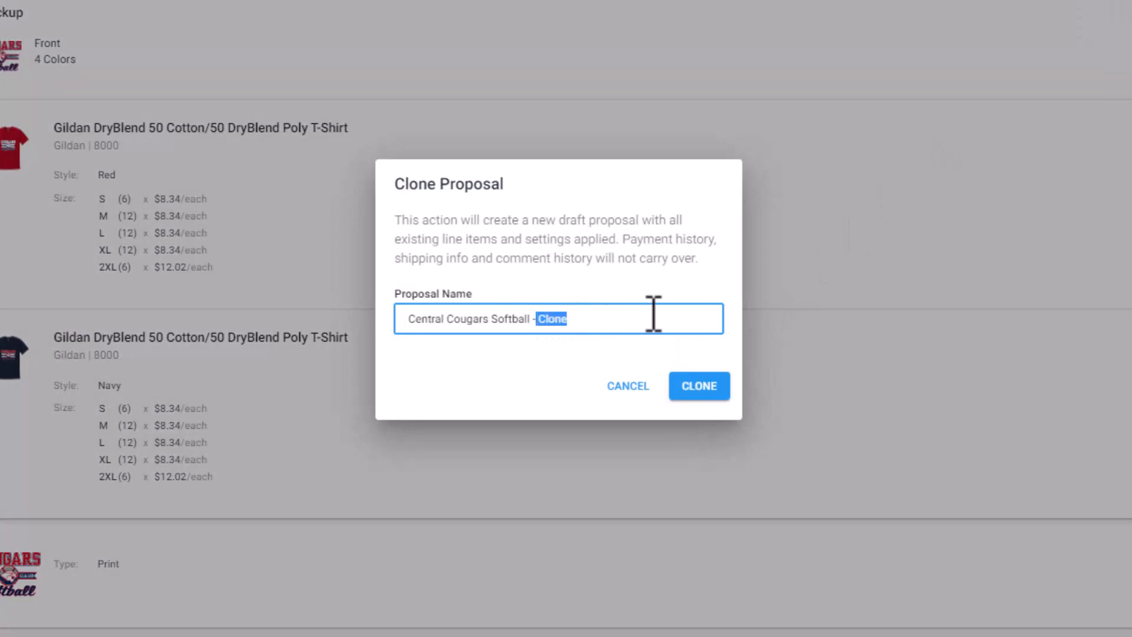
type("Re")
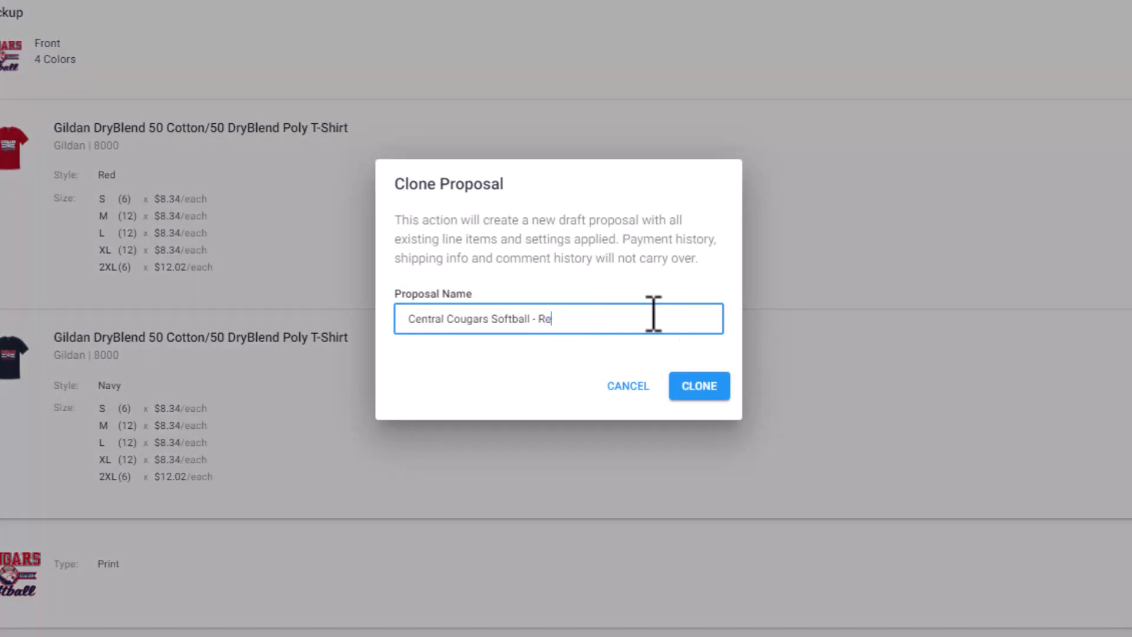
type("order")
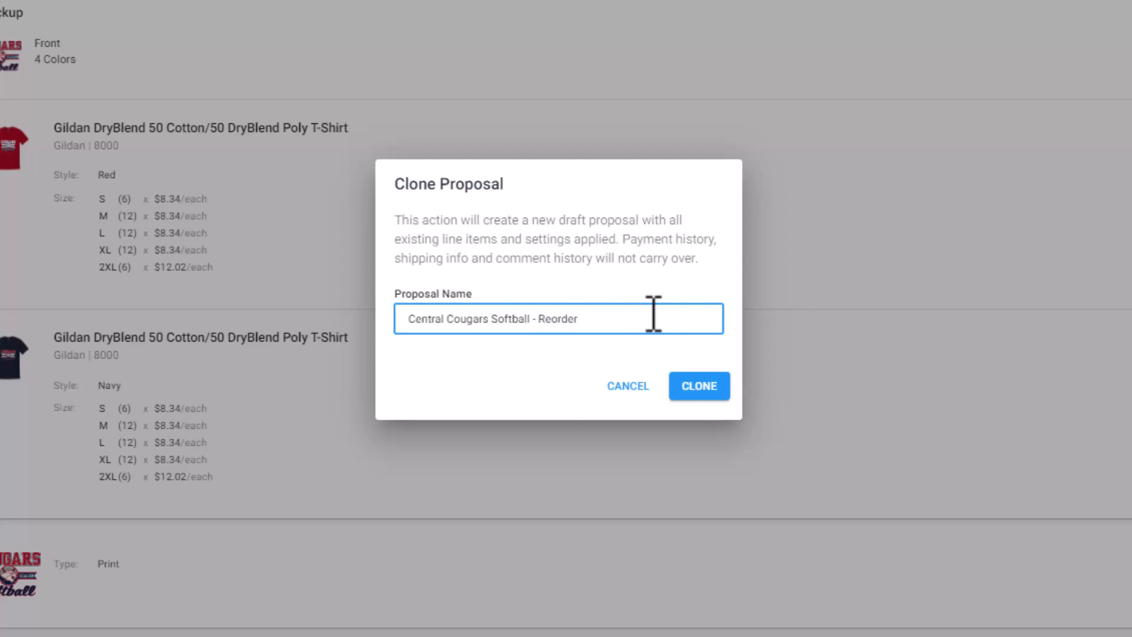
left_click(697, 386)
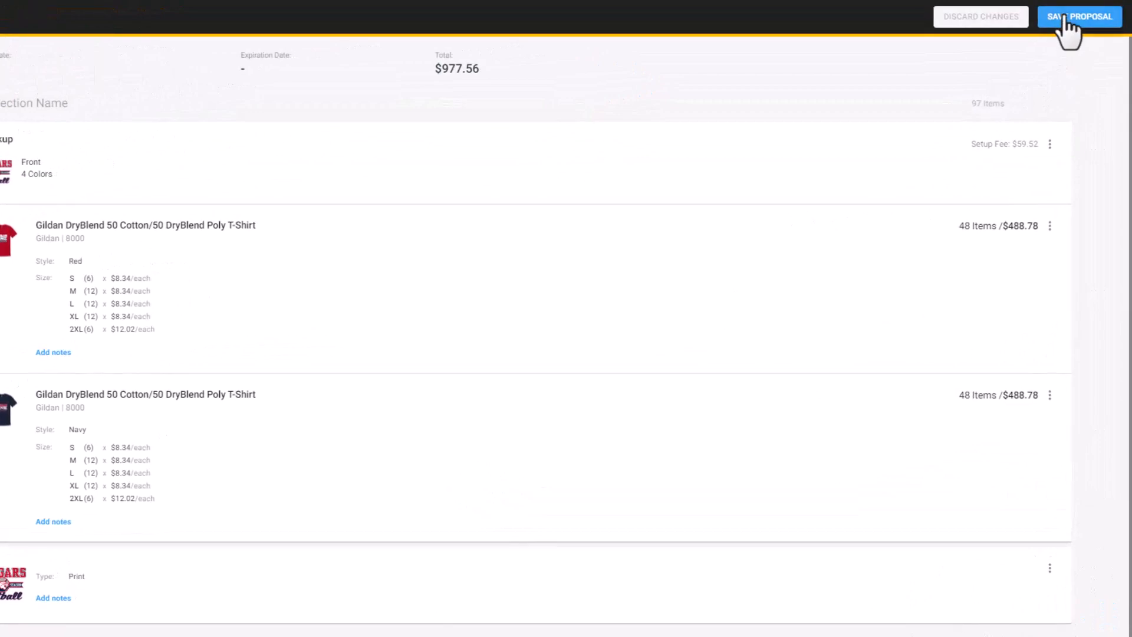
Save the cloned reorder proposal and email it to the customer with subject 'Reorder'
left_click(1080, 16)
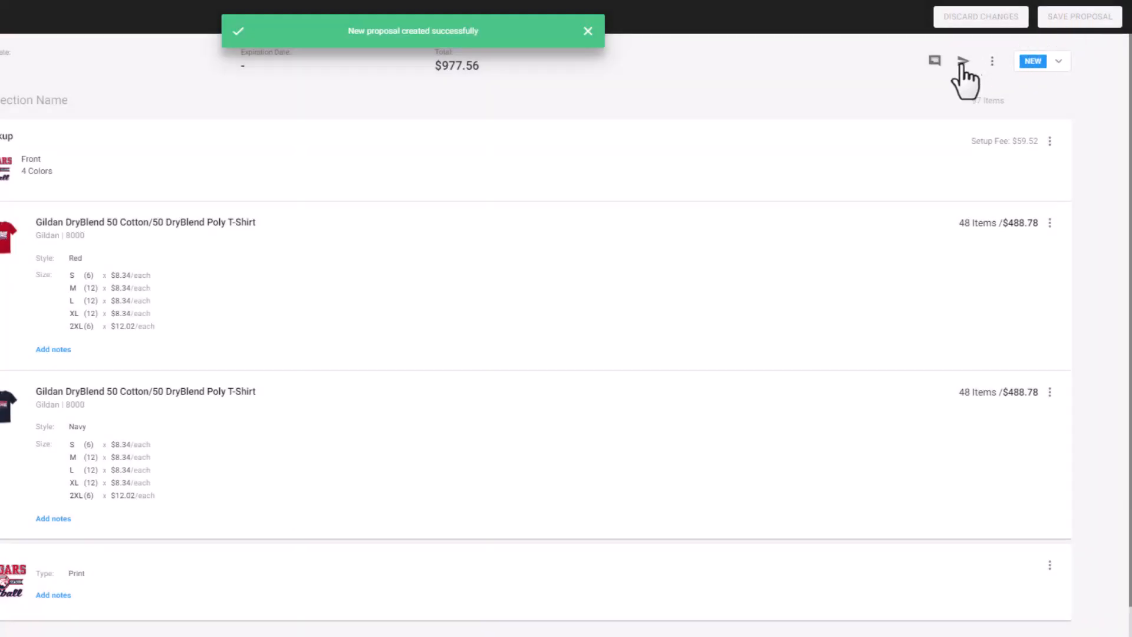
mouse_move(955, 61)
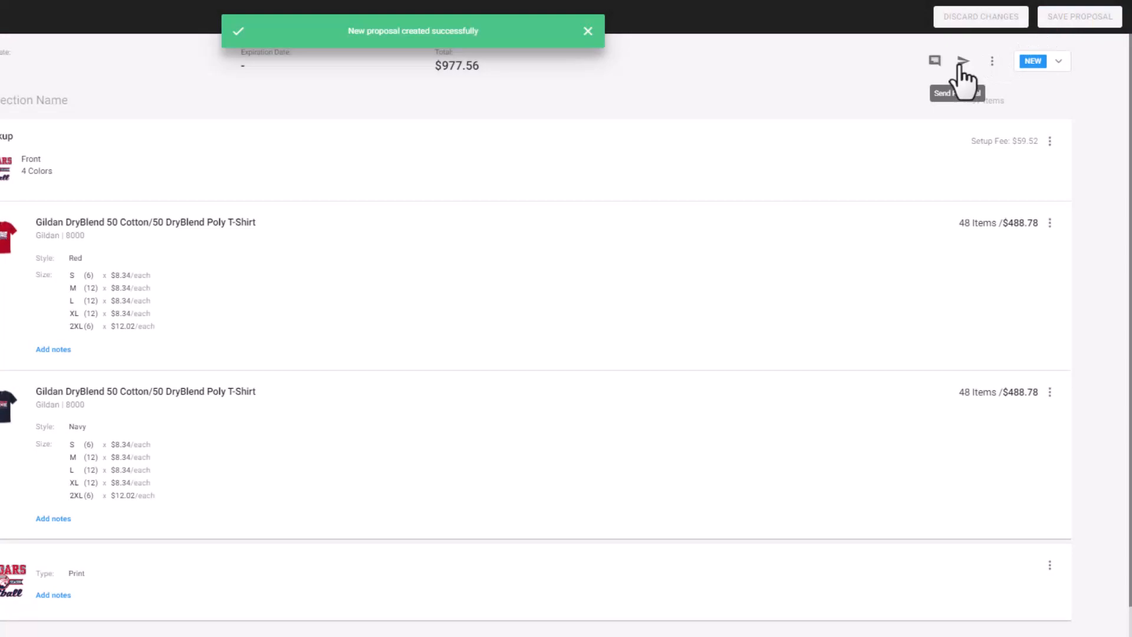
left_click(963, 61)
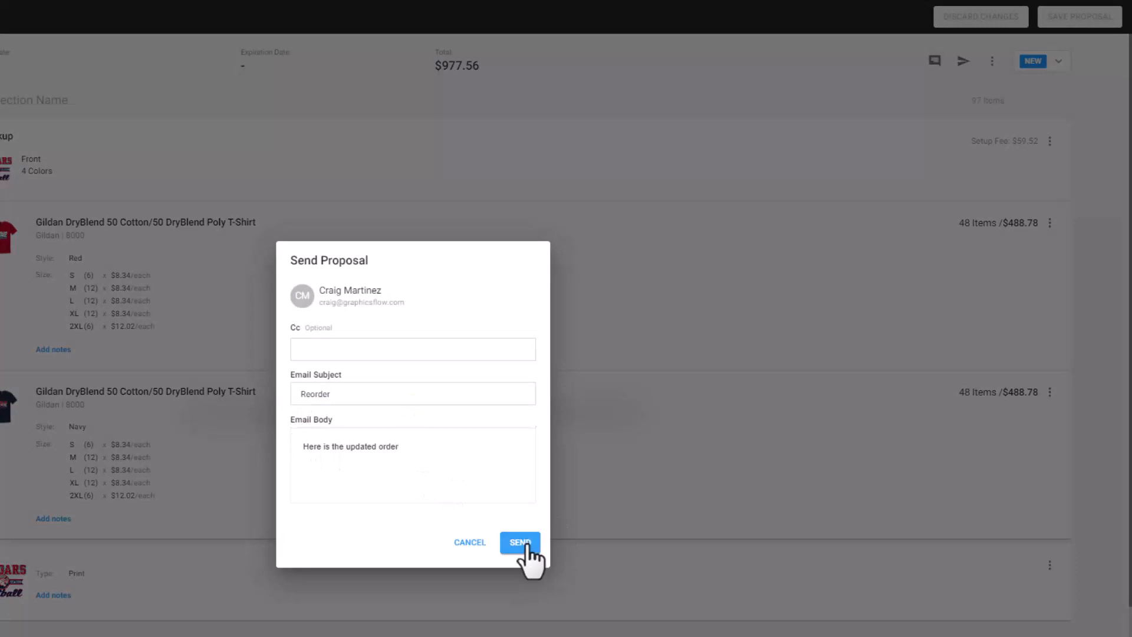
left_click(519, 542)
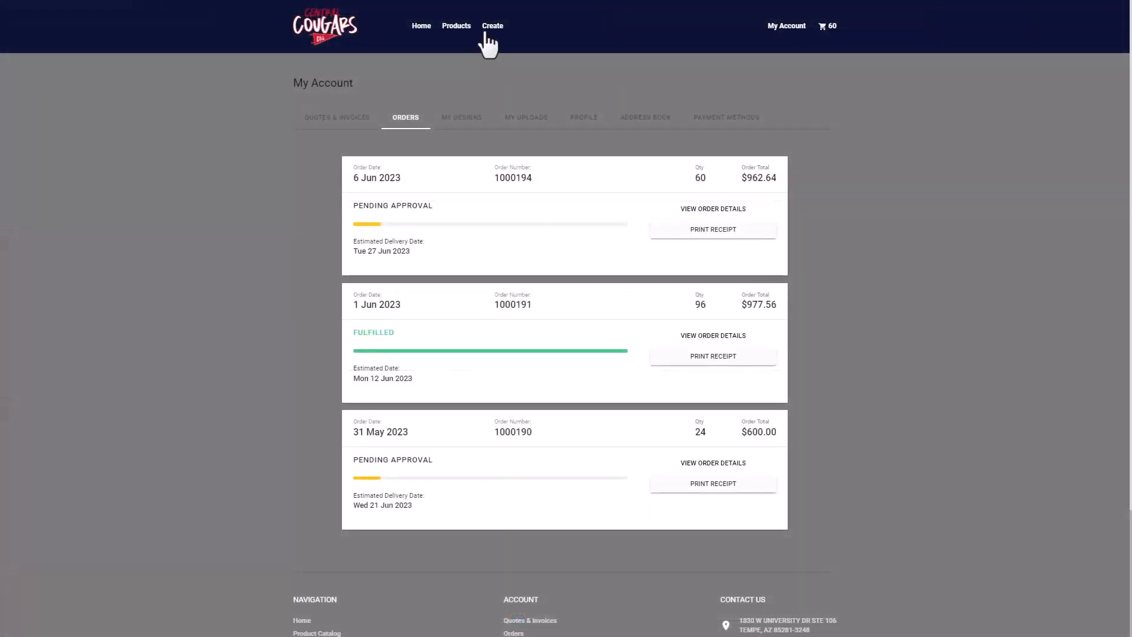
Put the Central Football PNG on a Sport Grey Gildan DryBlend tee, priced at 72 for $649.92
left_click(493, 25)
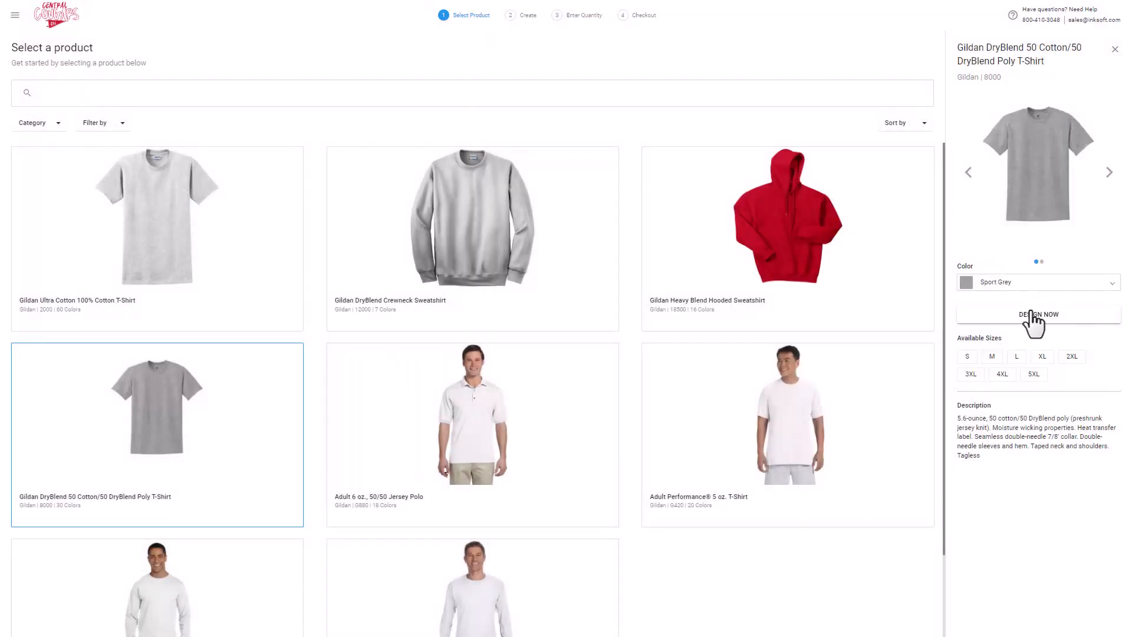
left_click(1038, 314)
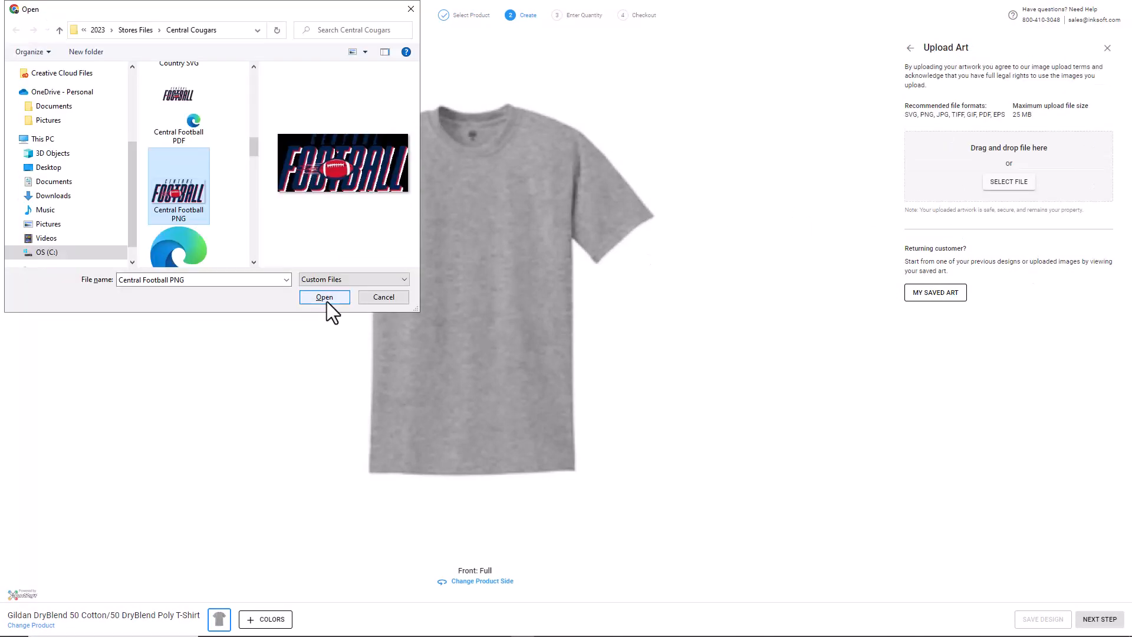
left_click(325, 297)
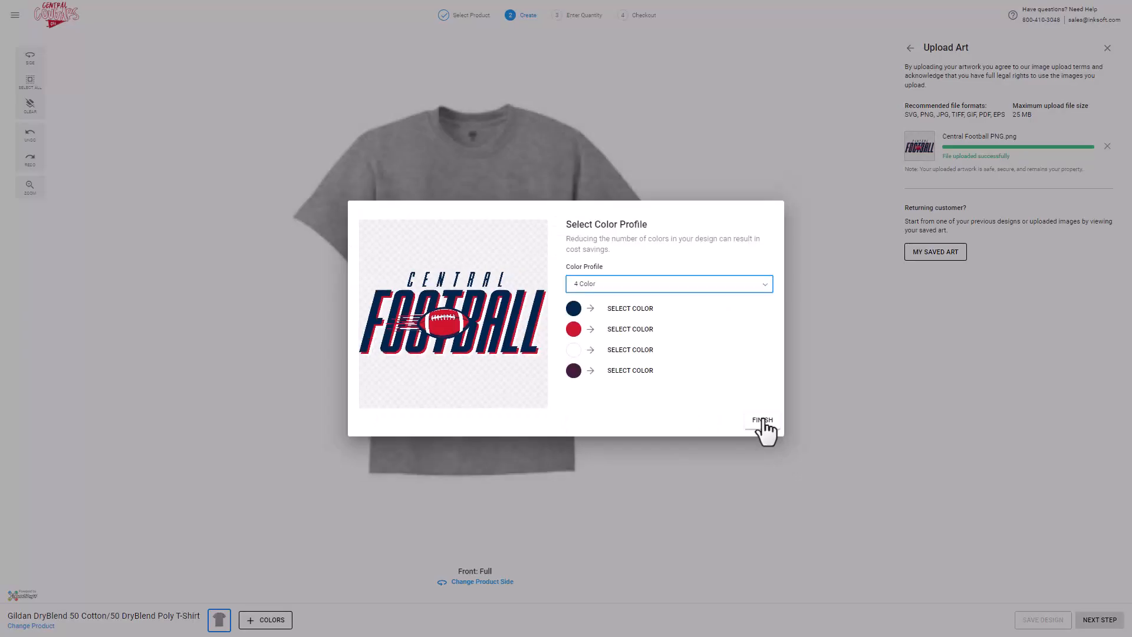
left_click(762, 421)
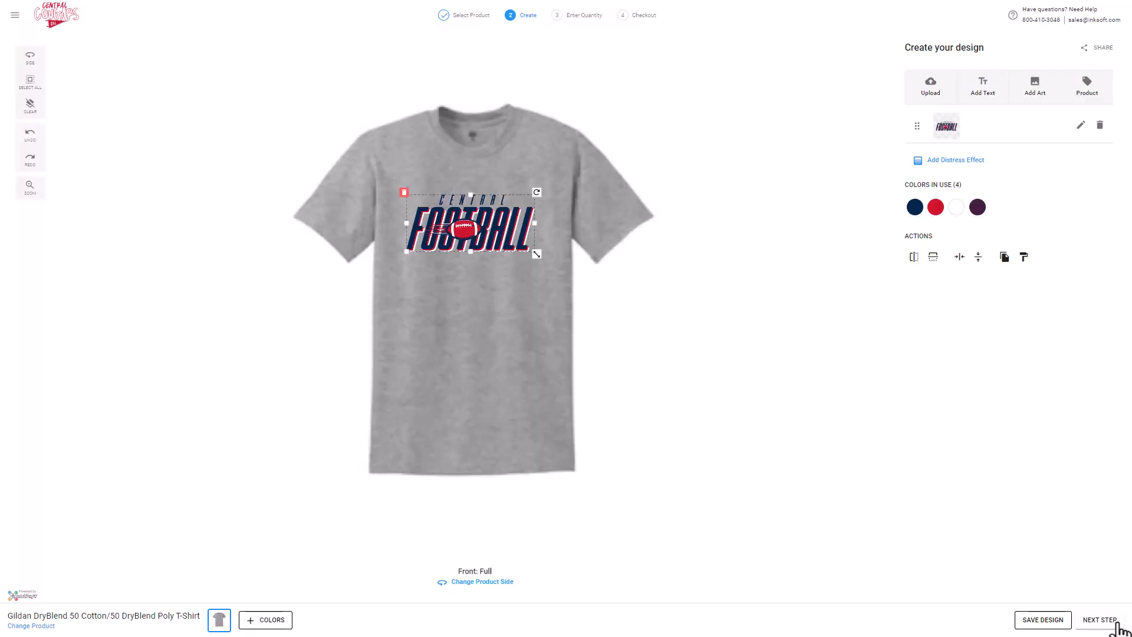
left_click(1098, 619)
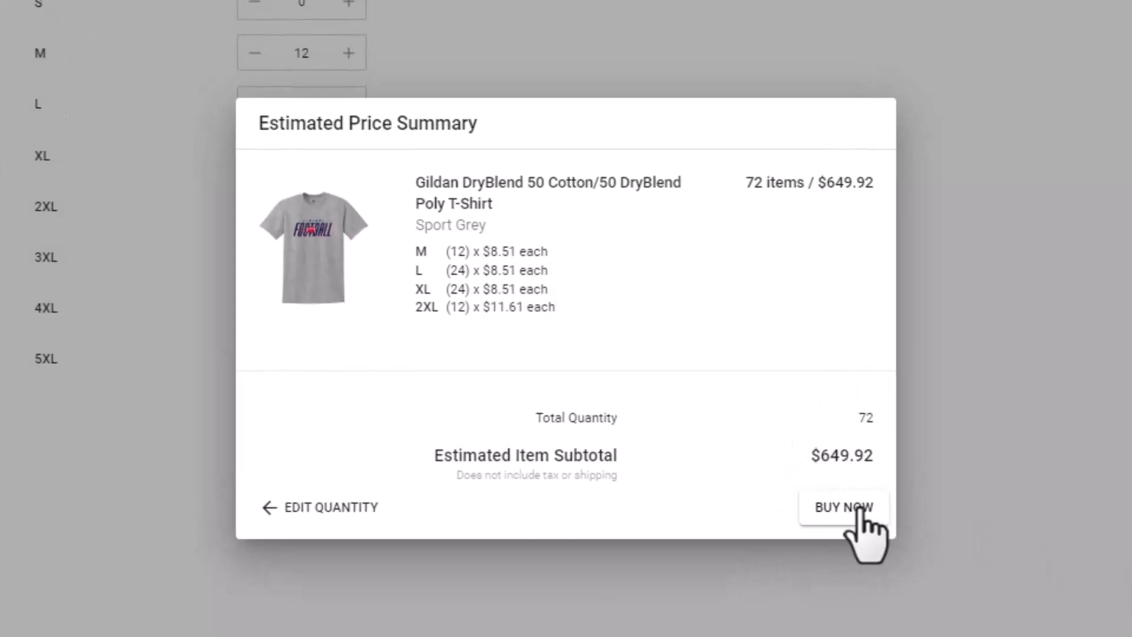
Change the saved Cougar Pride design's text from SOCCER to VOLLEYBALL and enter 72 tees
left_click(844, 507)
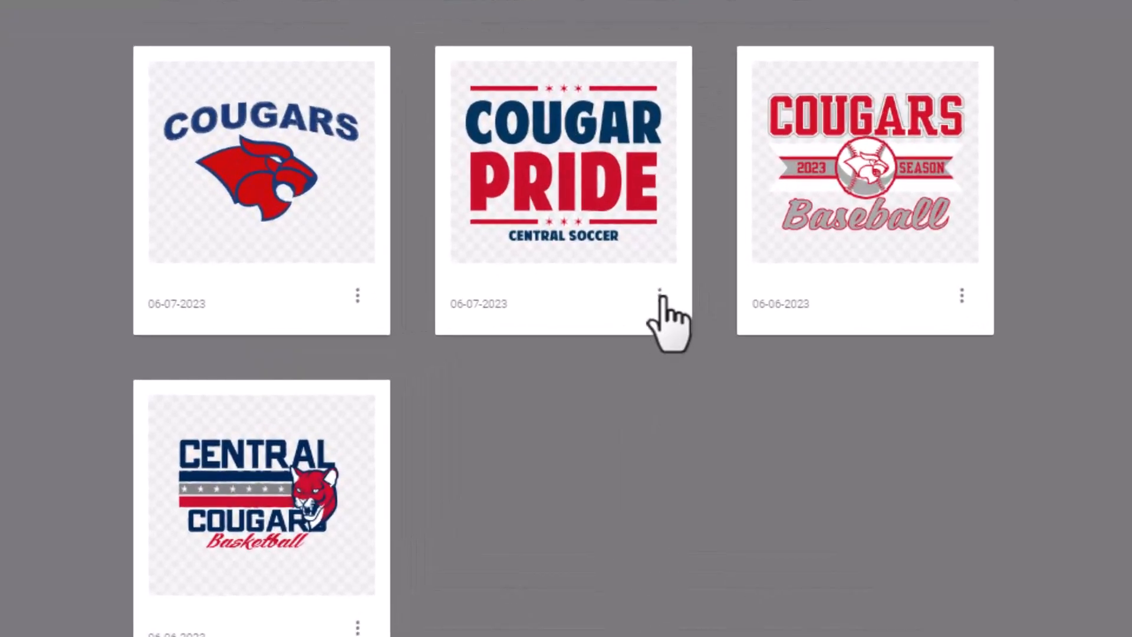
left_click(658, 296)
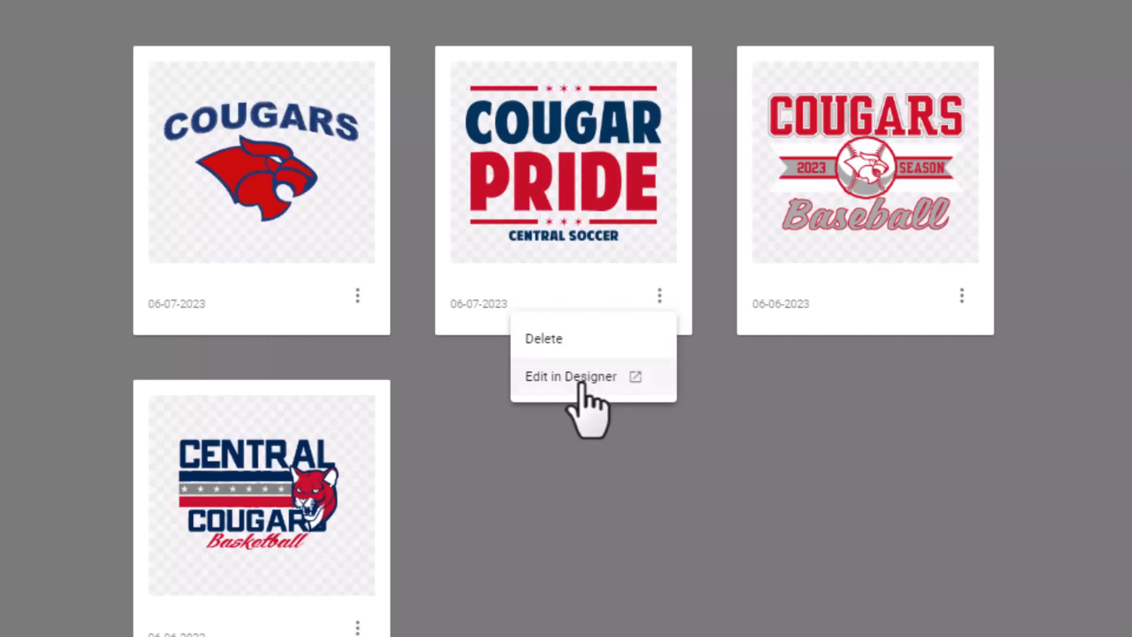
left_click(569, 376)
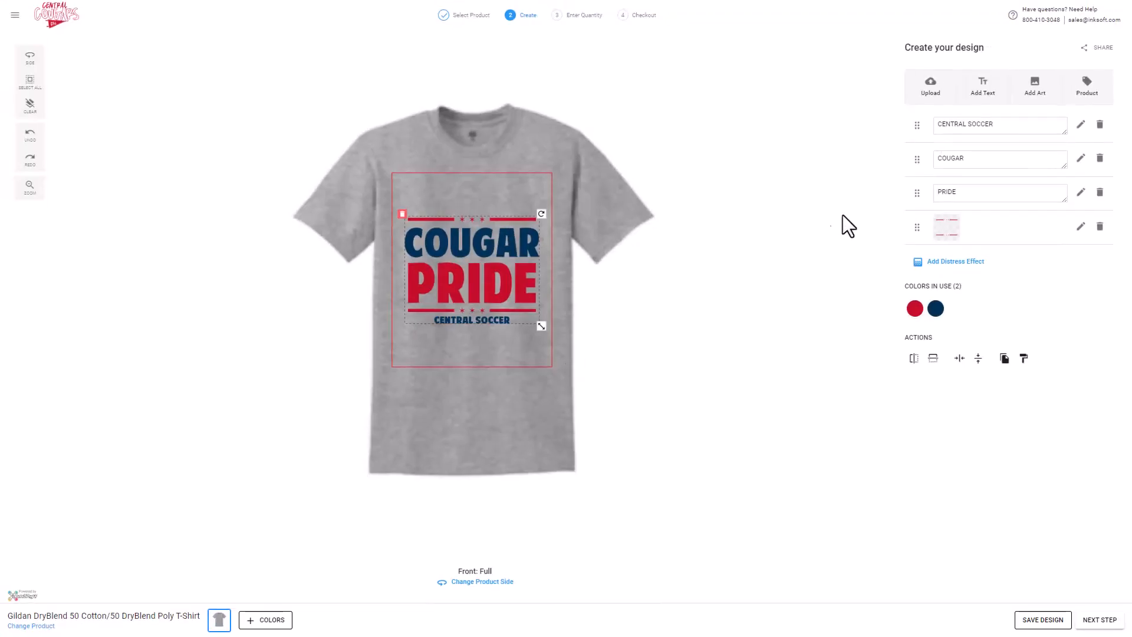
left_click(1000, 123)
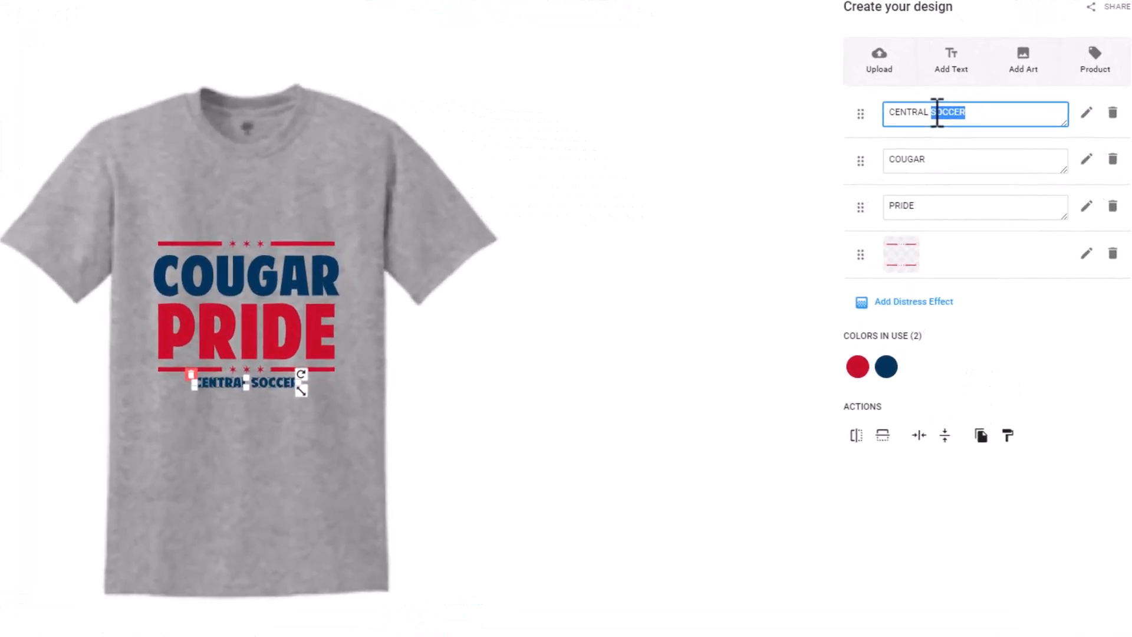
type("VOLLEYBALL")
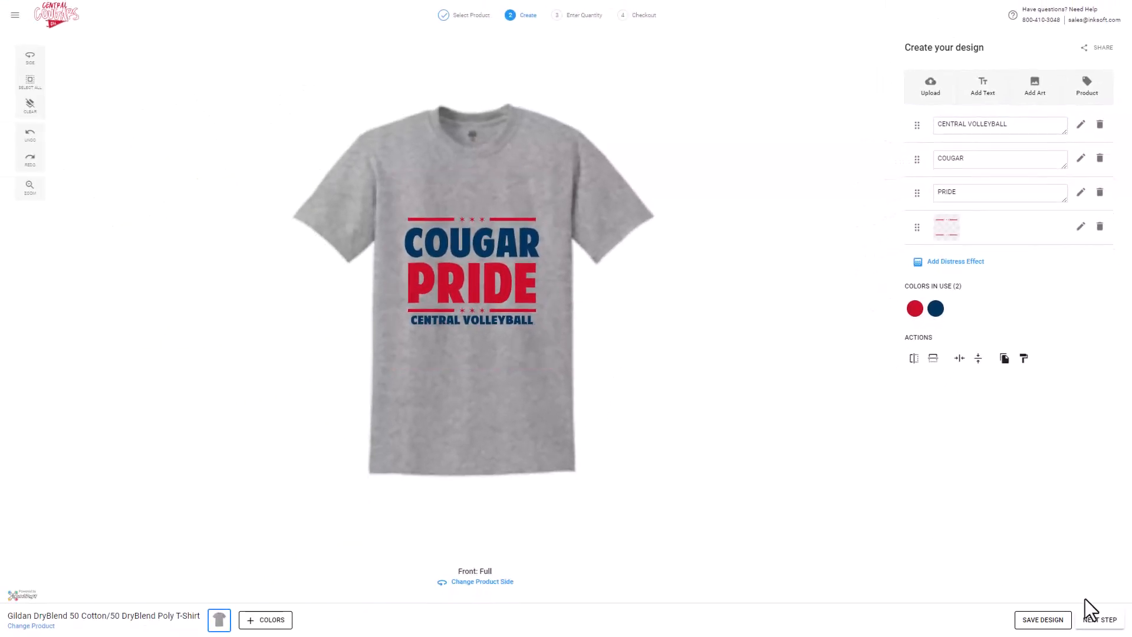
left_click(1100, 620)
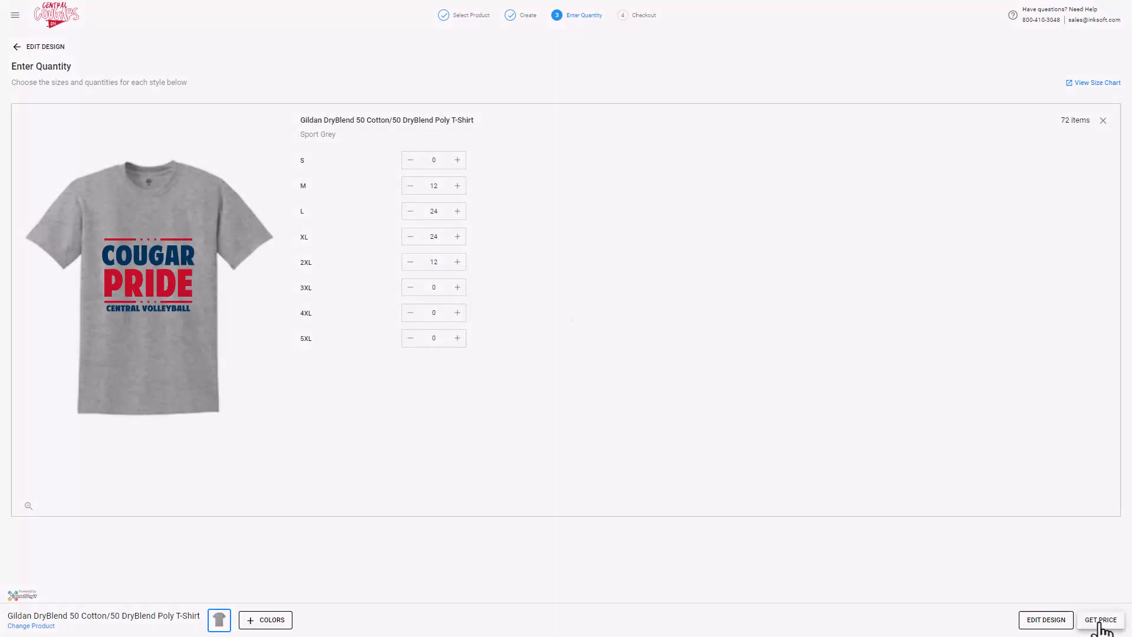
Price the volleyball tees and view the $962.64 cart of Ash tees and navy caps
left_click(1101, 620)
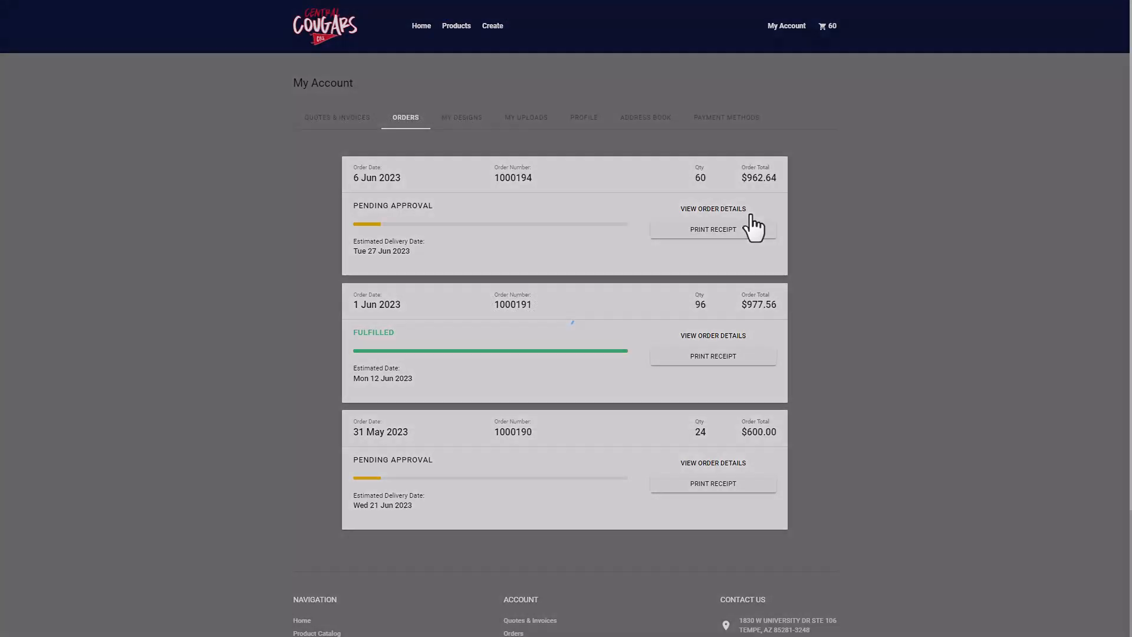
left_click(711, 209)
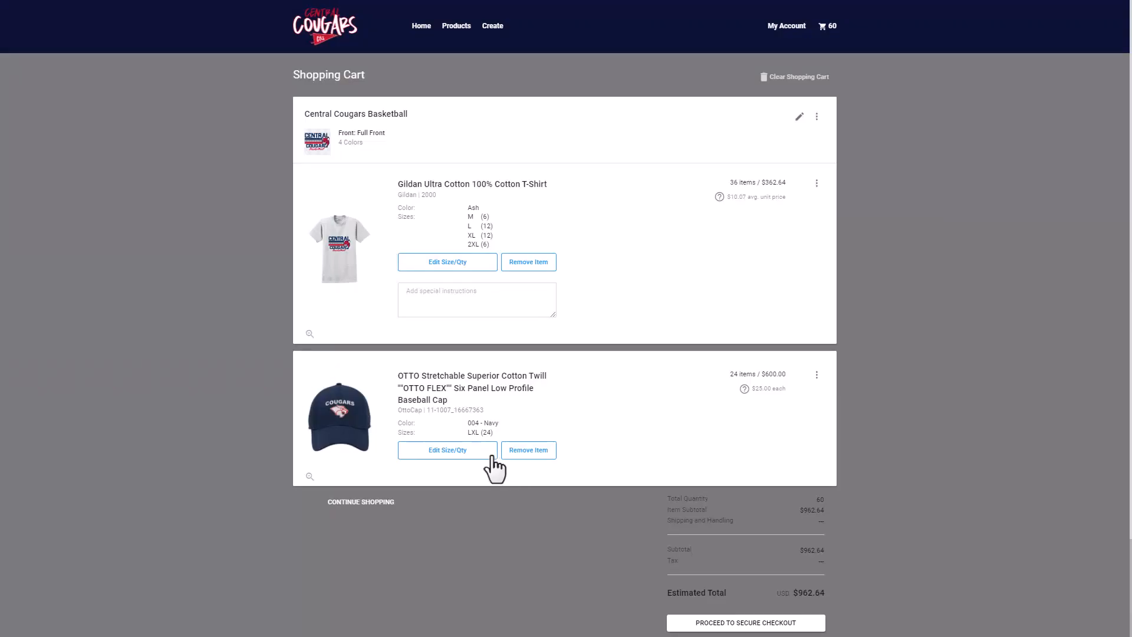
Add 12 SM to the navy OTTO cap, bringing the cart to 72 items totalling $1,262.64
left_click(446, 449)
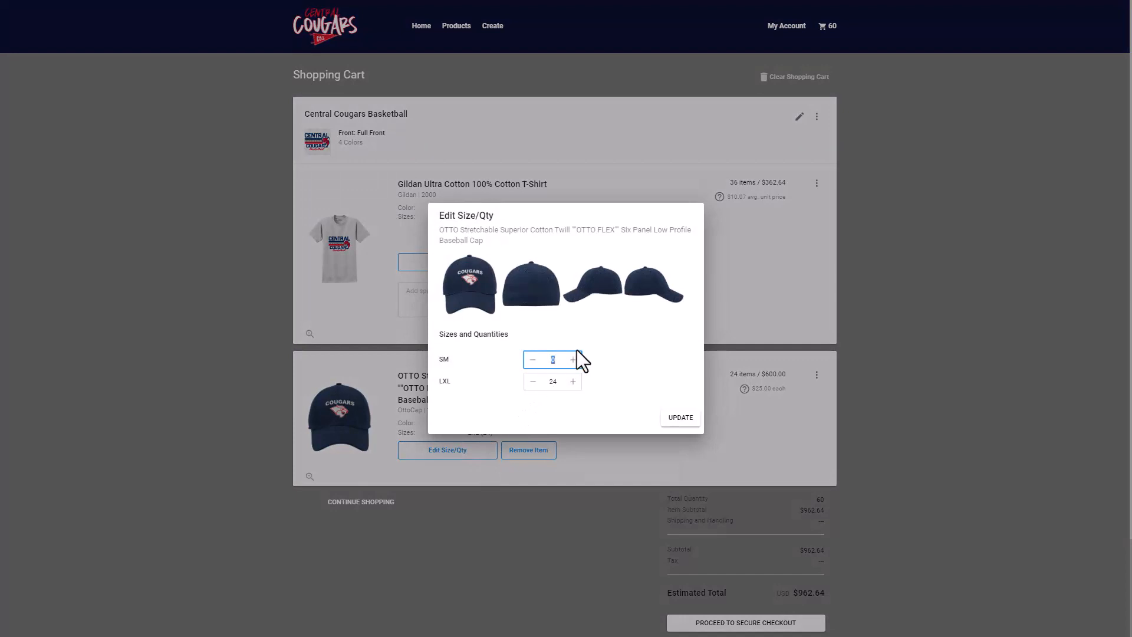
type("12")
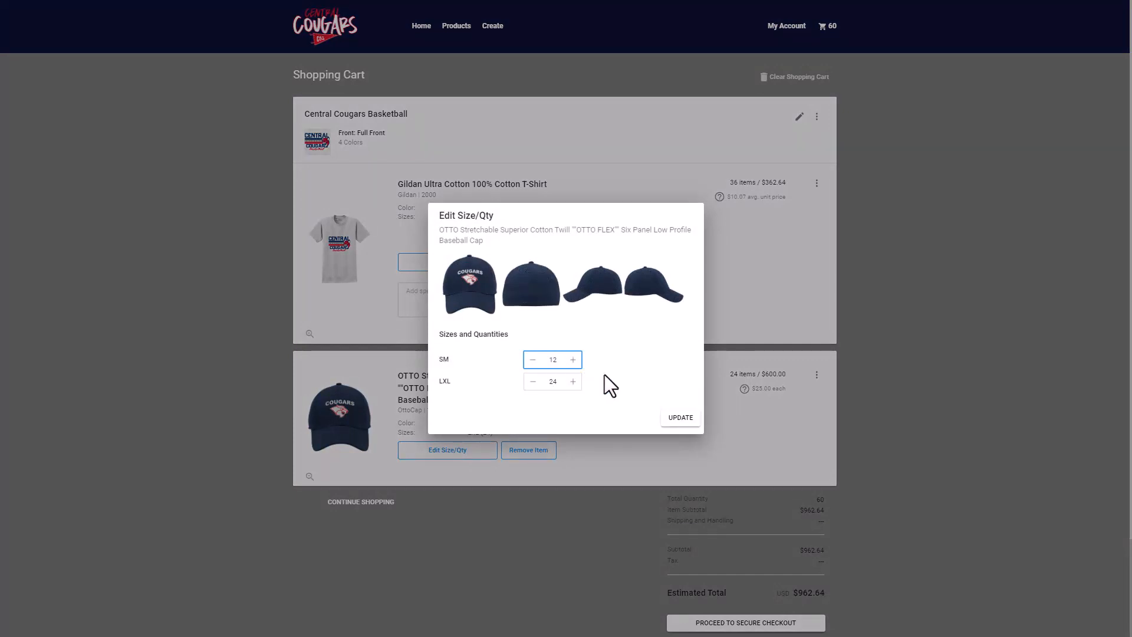
left_click(679, 418)
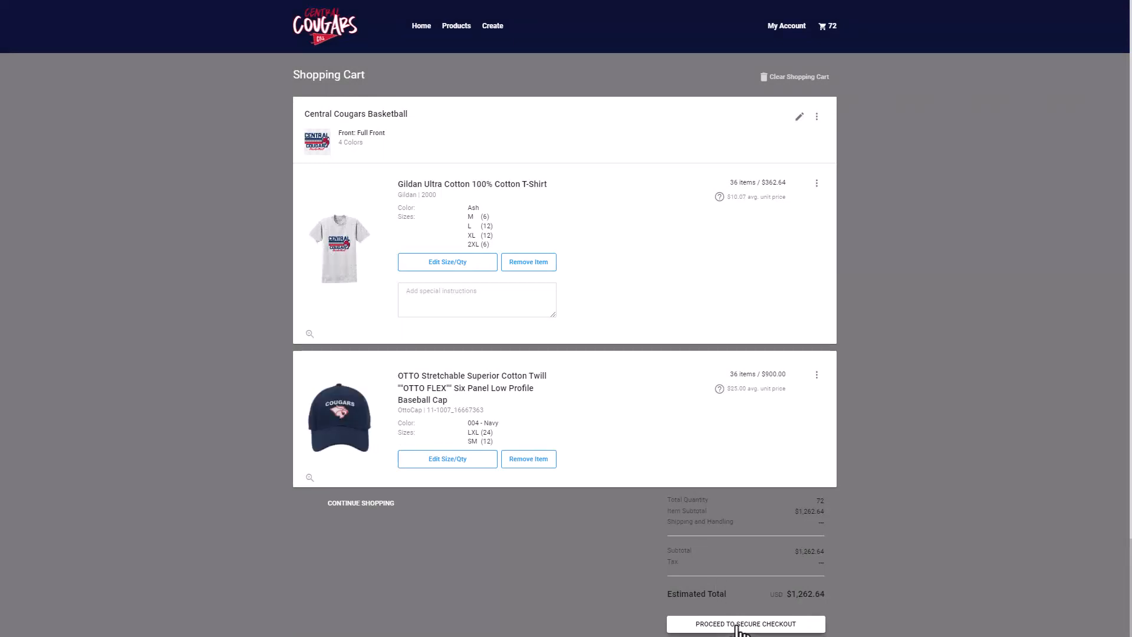
left_click(746, 624)
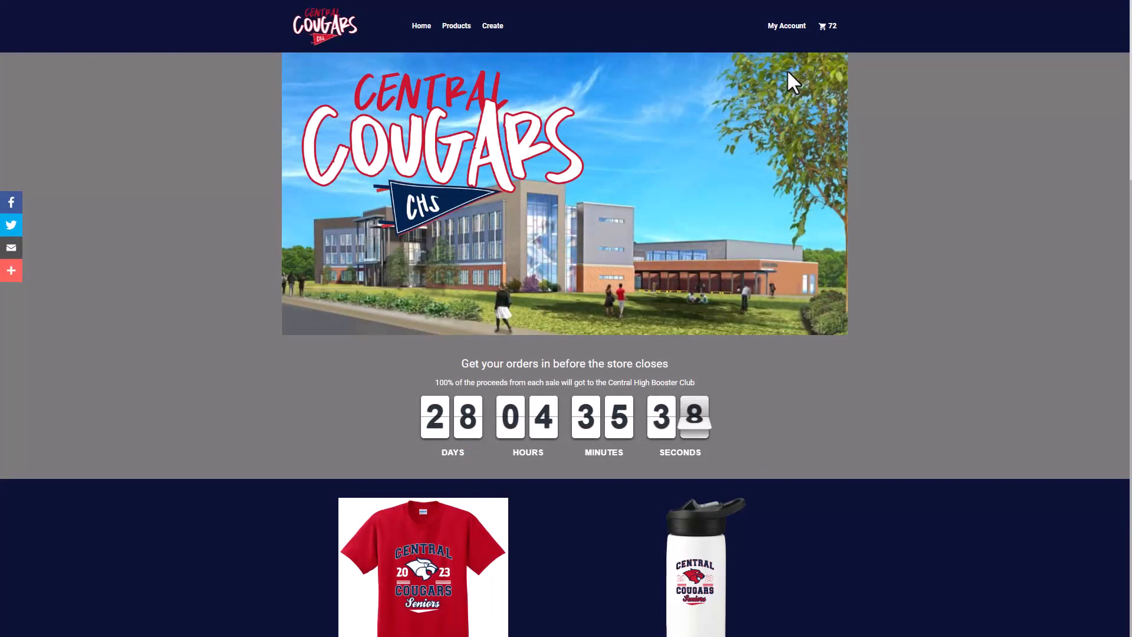
left_click(785, 26)
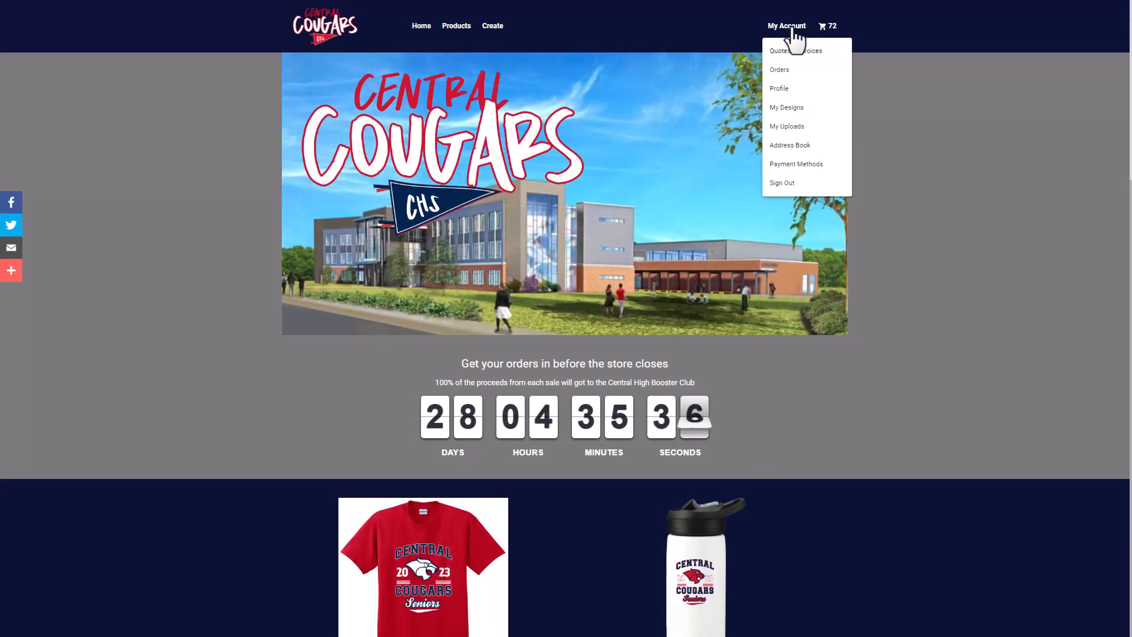